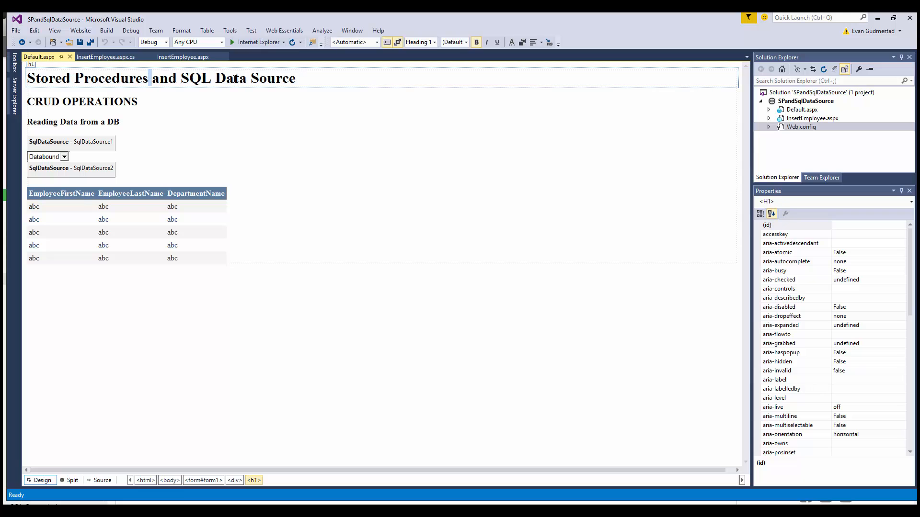
Review InsertEmployee.aspx markup, then close all open documents
double_click(232, 79)
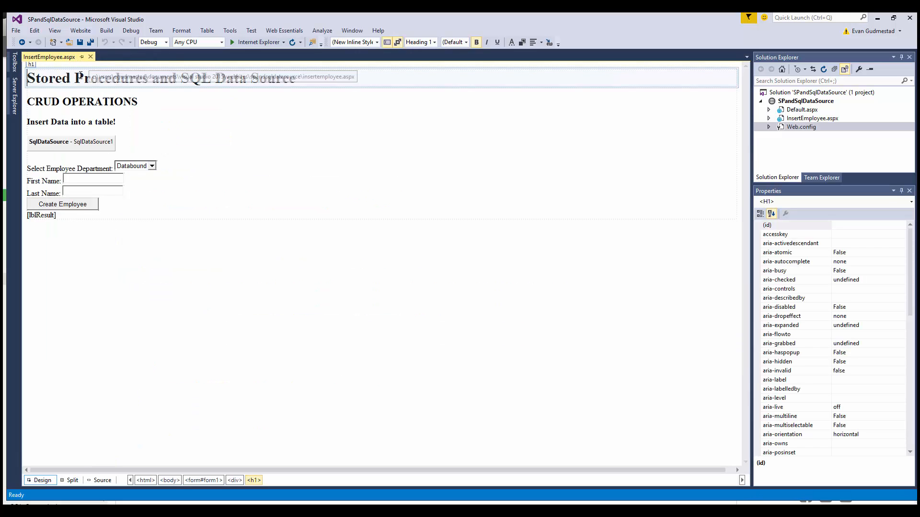
click(102, 480)
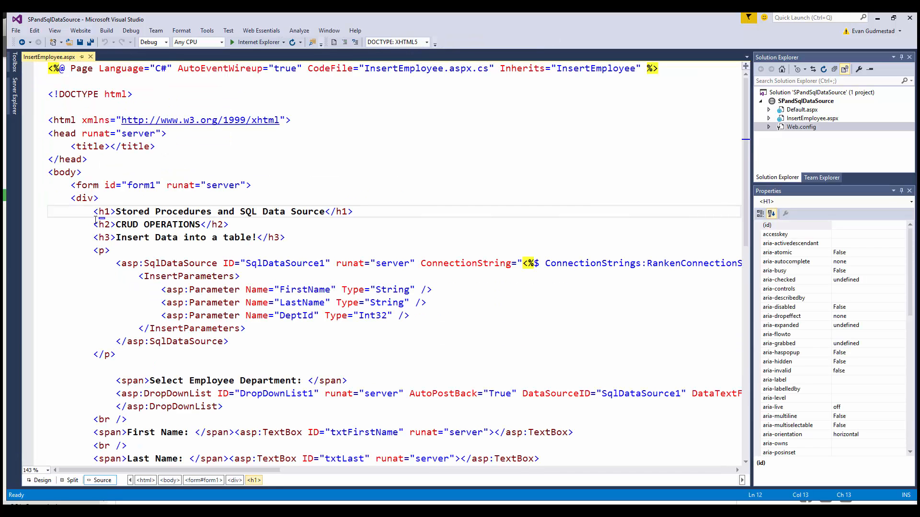
right_click(279, 238)
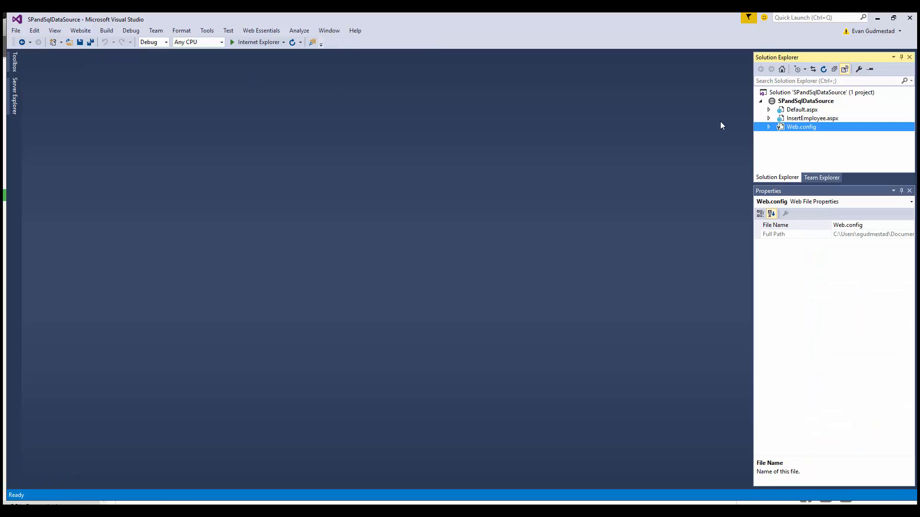
Add a new web form named Update to the website project
right_click(804, 101)
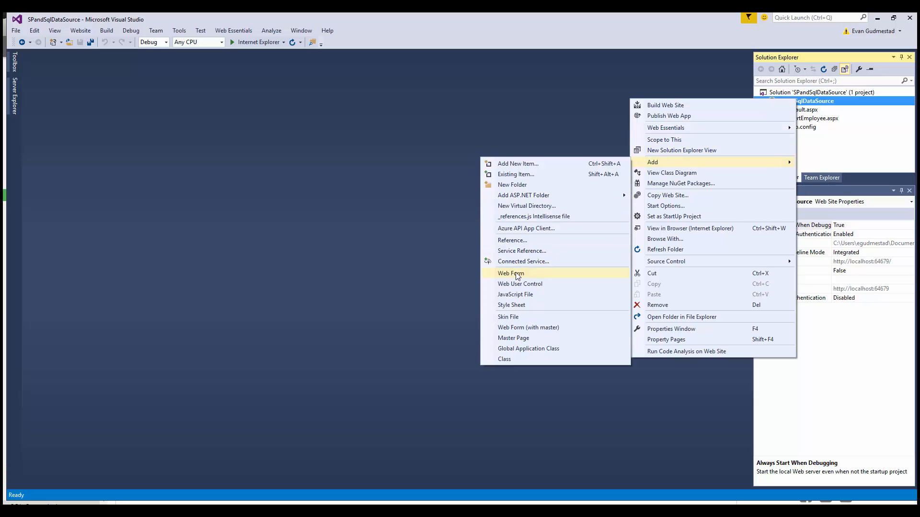
click(510, 273)
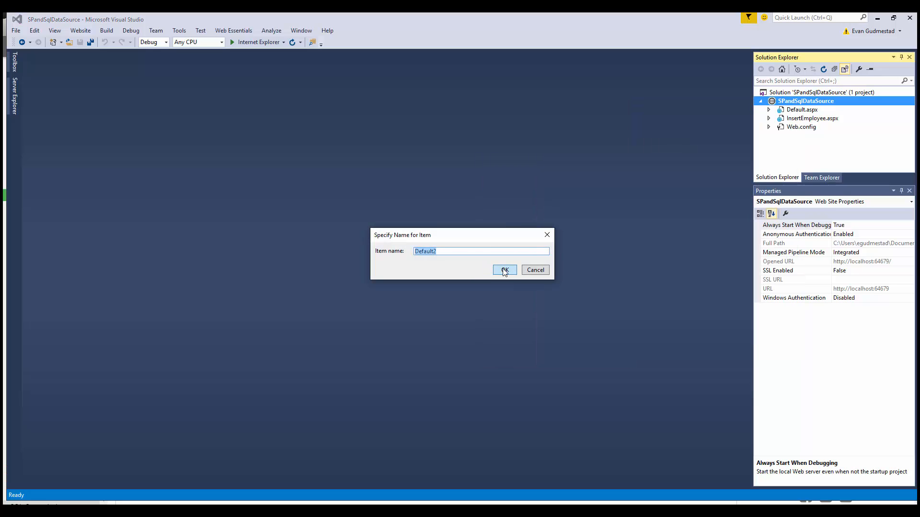
text(Update)
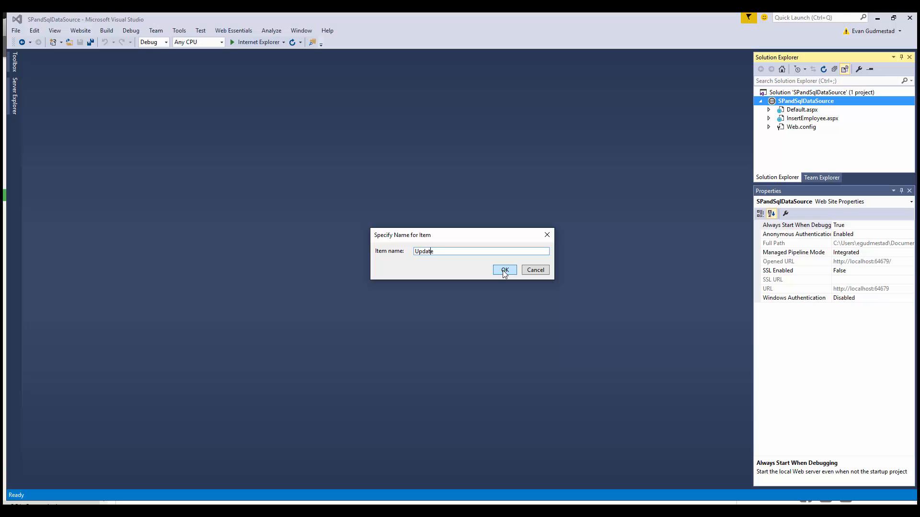
click(504, 270)
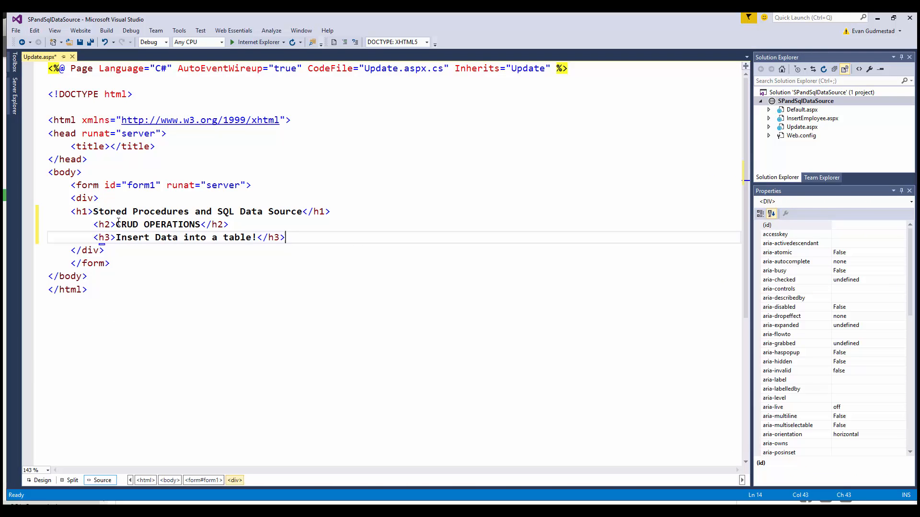
Save Update.aspx and reword its subheading to 'Update Data in a row!'
key(Ctrl+S)
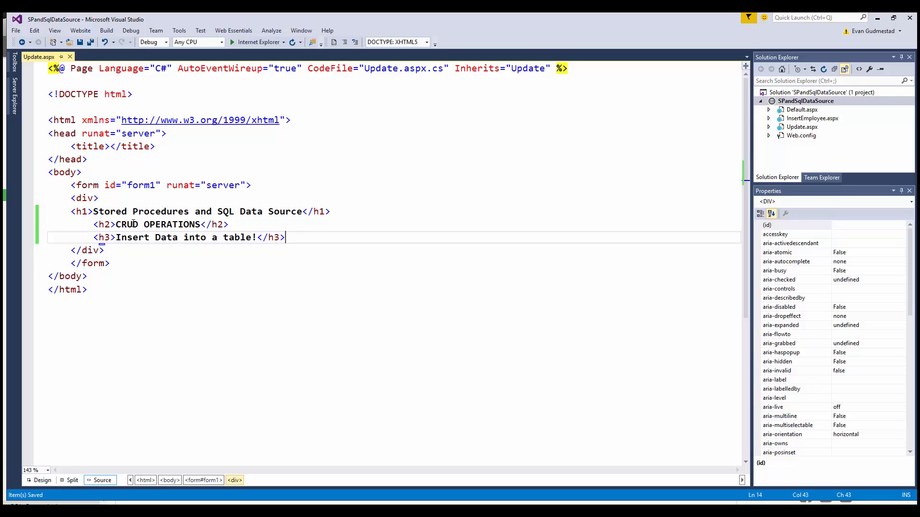
double_click(132, 238)
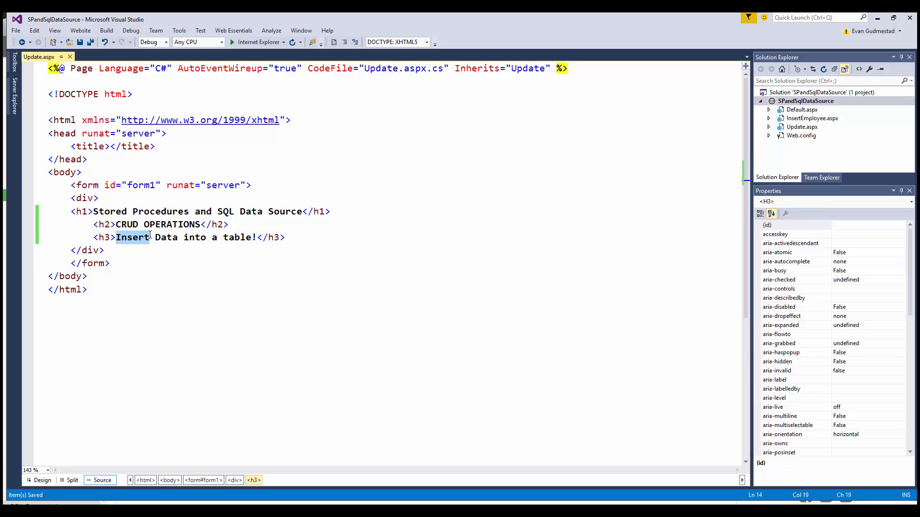
text(Update)
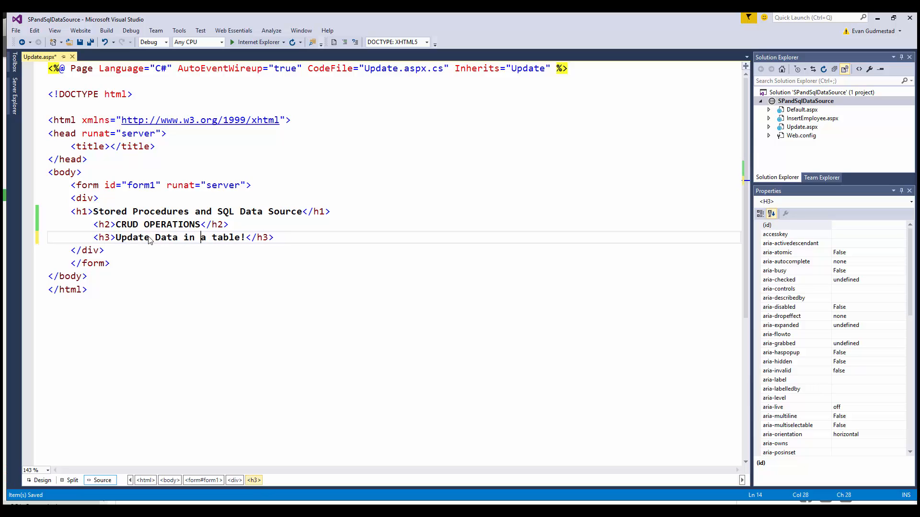
double_click(225, 237)
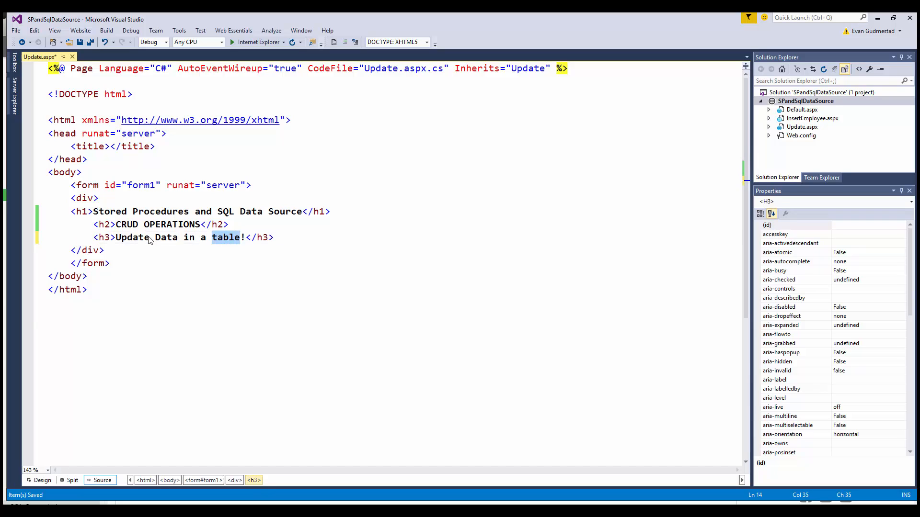
text(row)
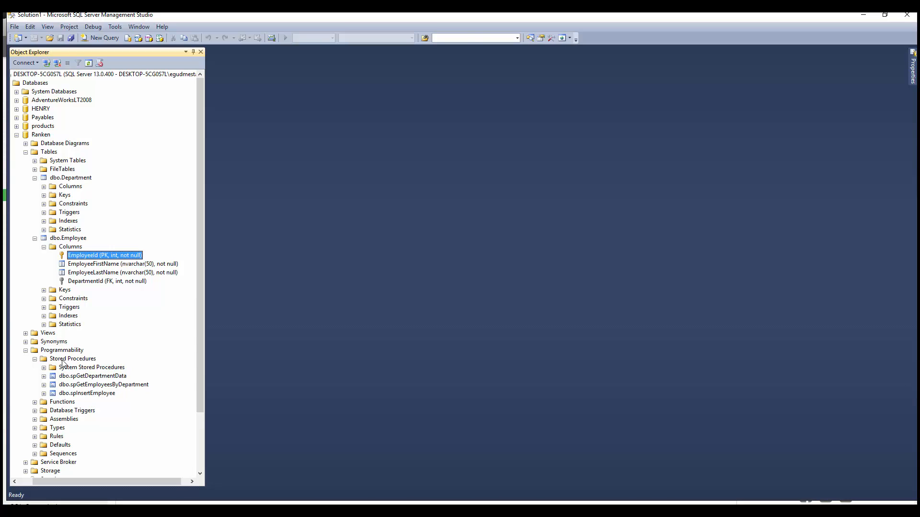
Start a new stored procedure from the template under Ranken's Stored Procedures
click(73, 359)
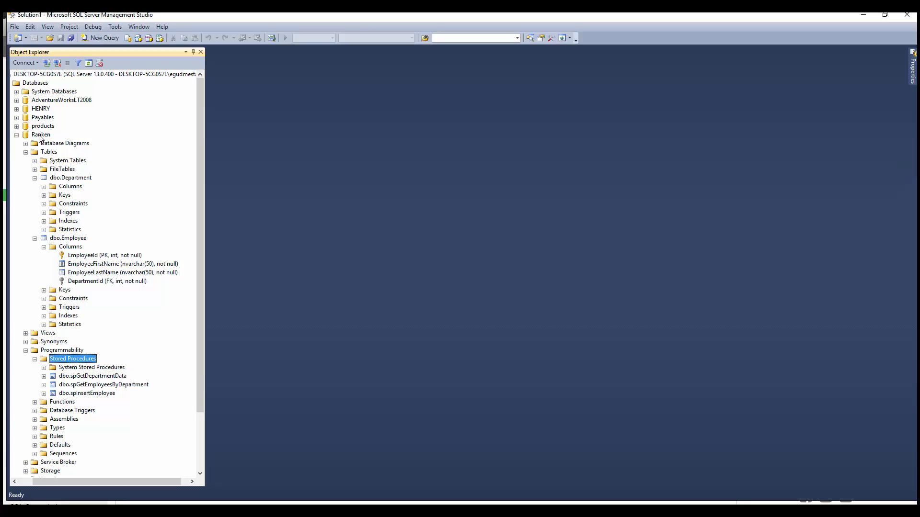
right_click(72, 359)
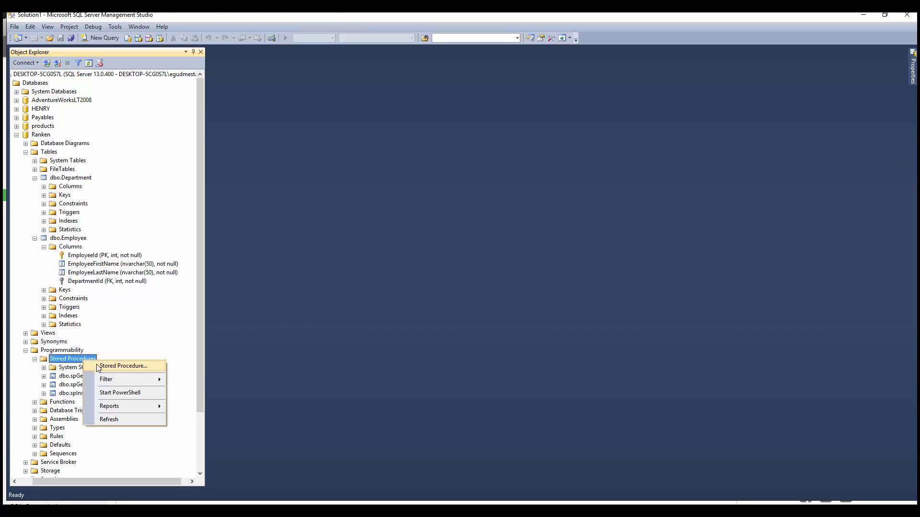
click(123, 366)
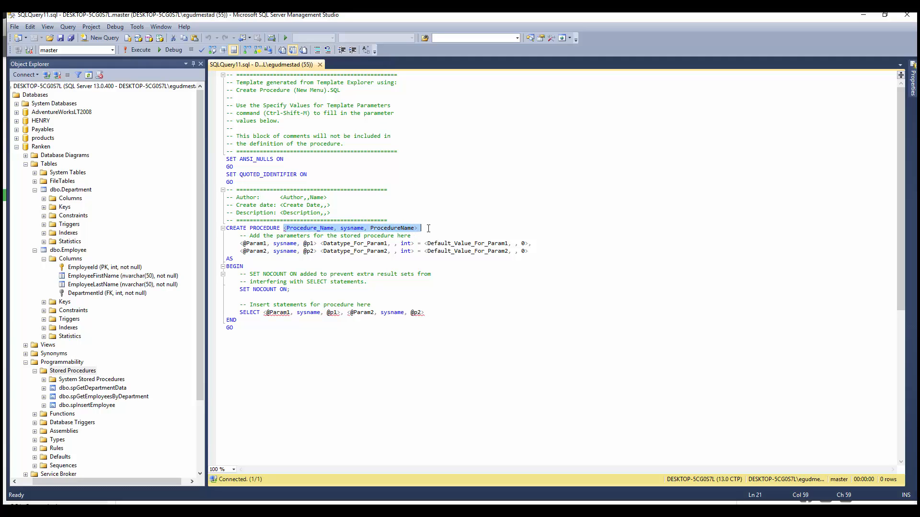
Name the procedure spUpdateEmployee and select the placeholder parameter lines for replacement
text(spUpdateEmployee)
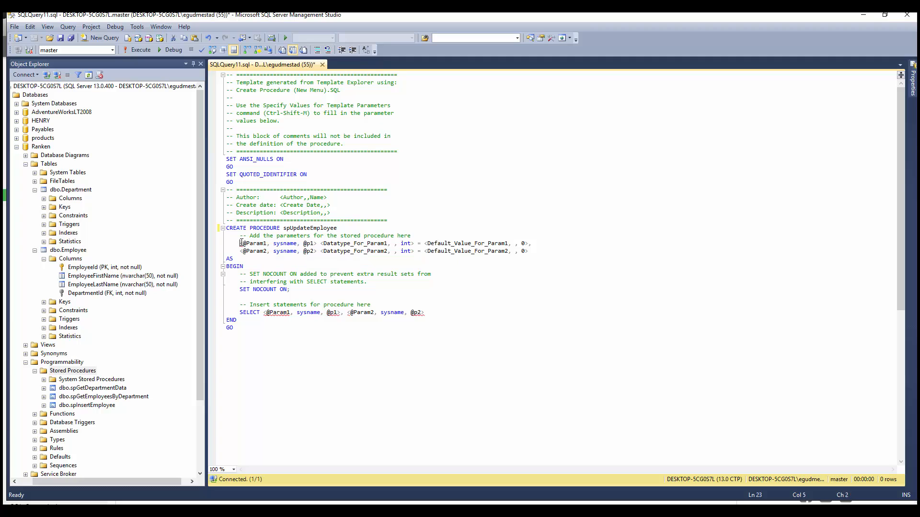
drag(239, 242, 527, 251)
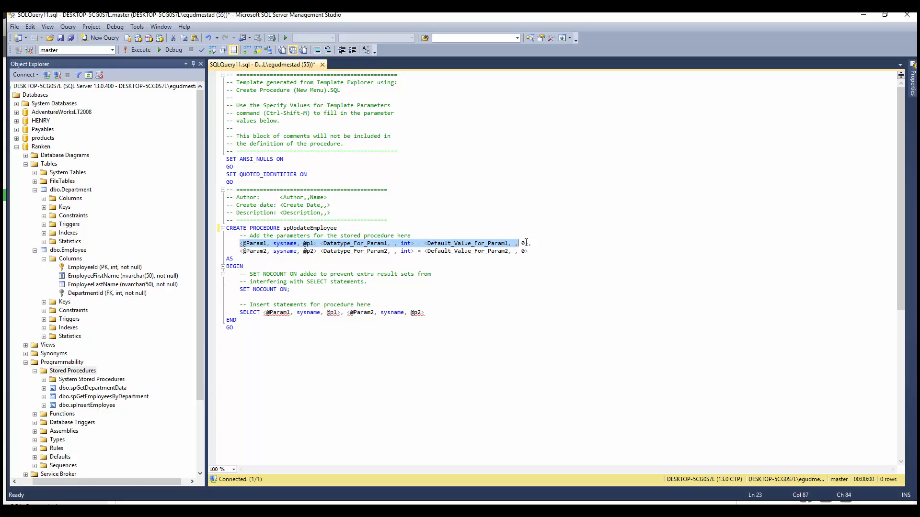
drag(520, 242, 528, 251)
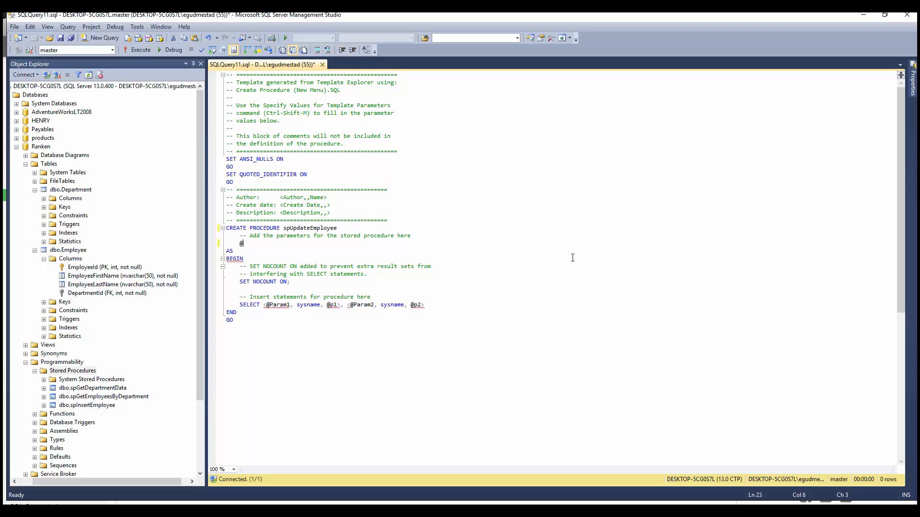
text(EmployeeFirs)
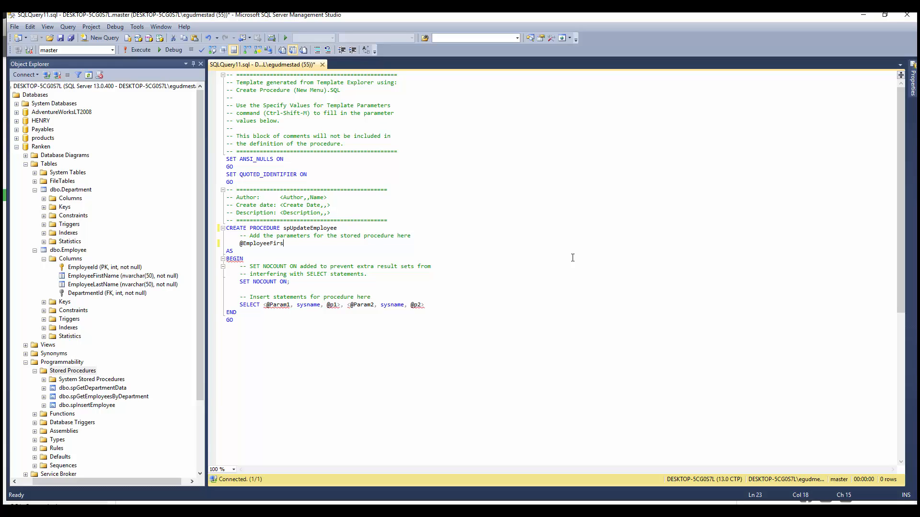
text(tName)
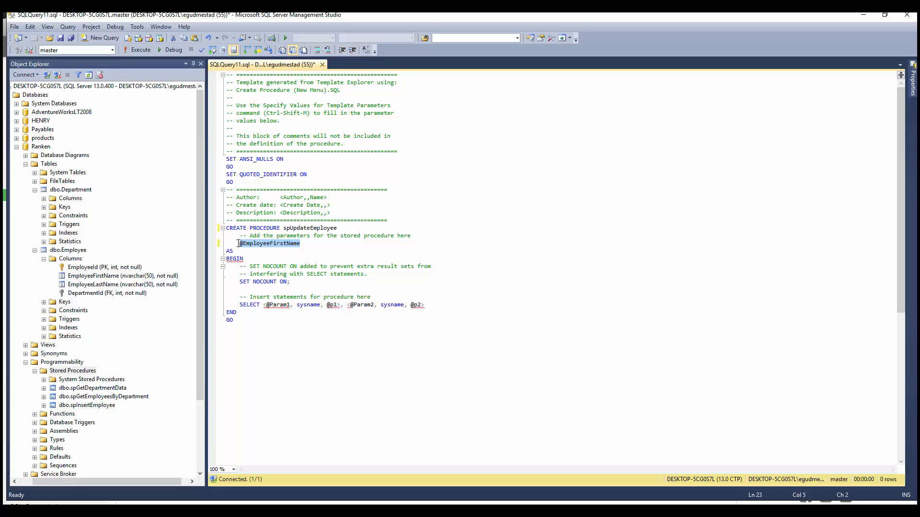
click(100, 276)
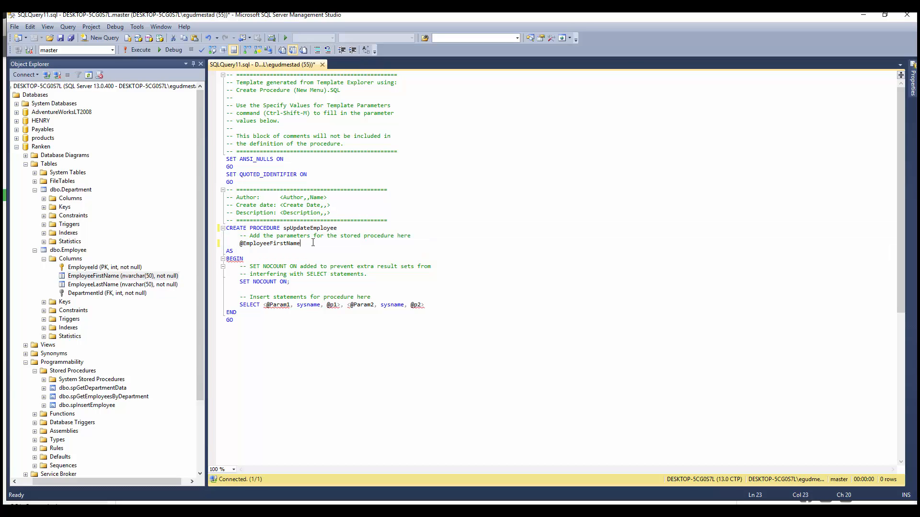
text(" ")
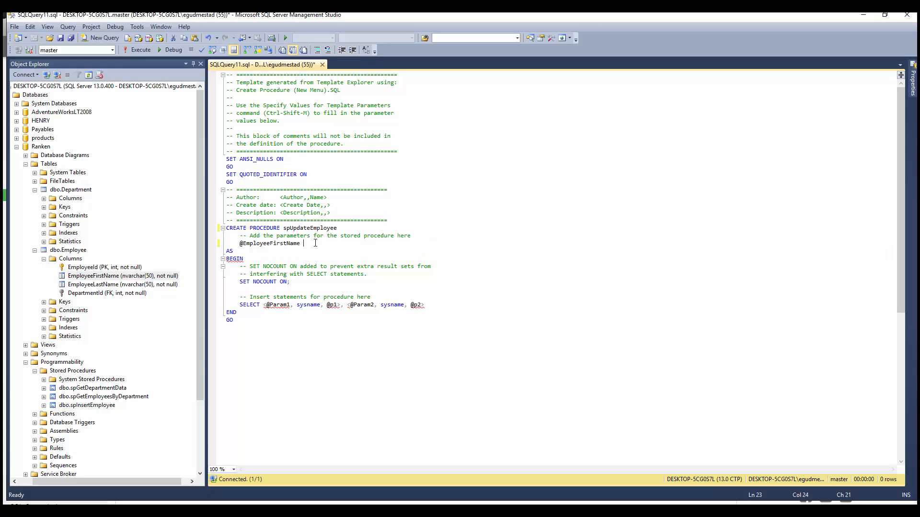
text(nvarchar)
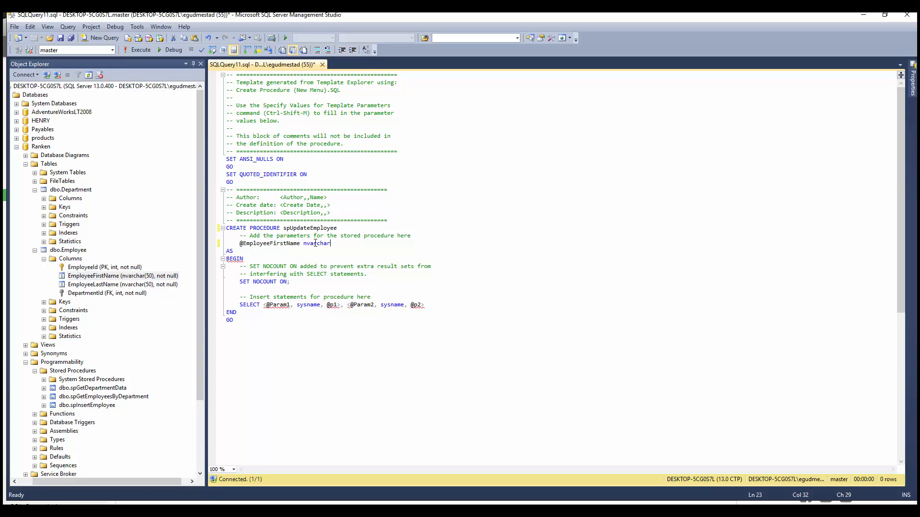
text((50),)
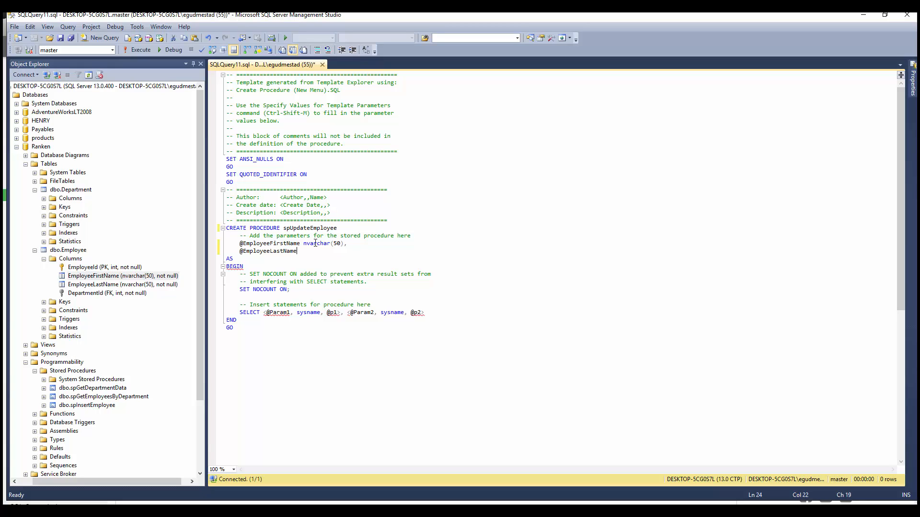
text(nvarchar(50),)
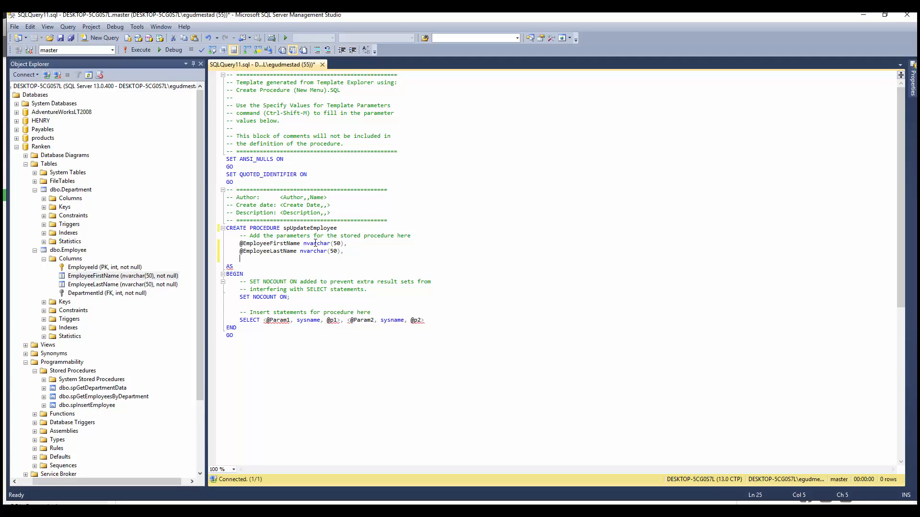
text(@D)
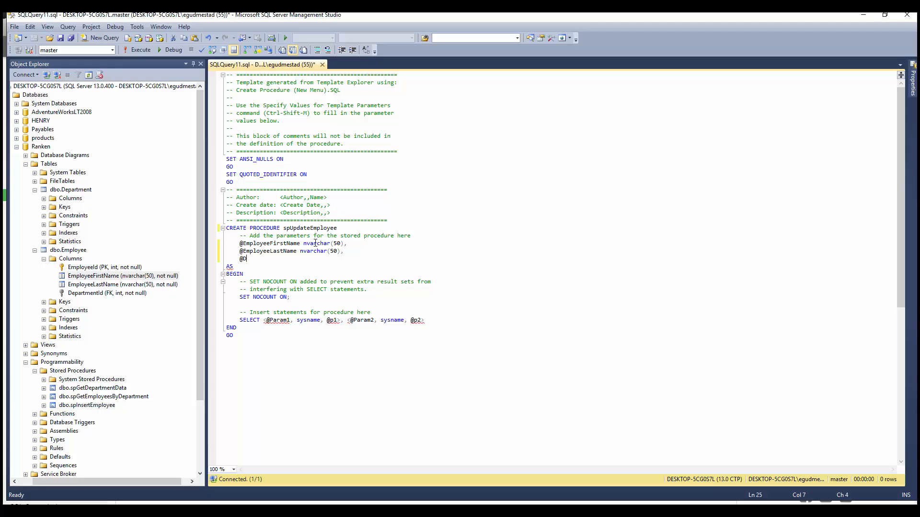
text(epartmentId)
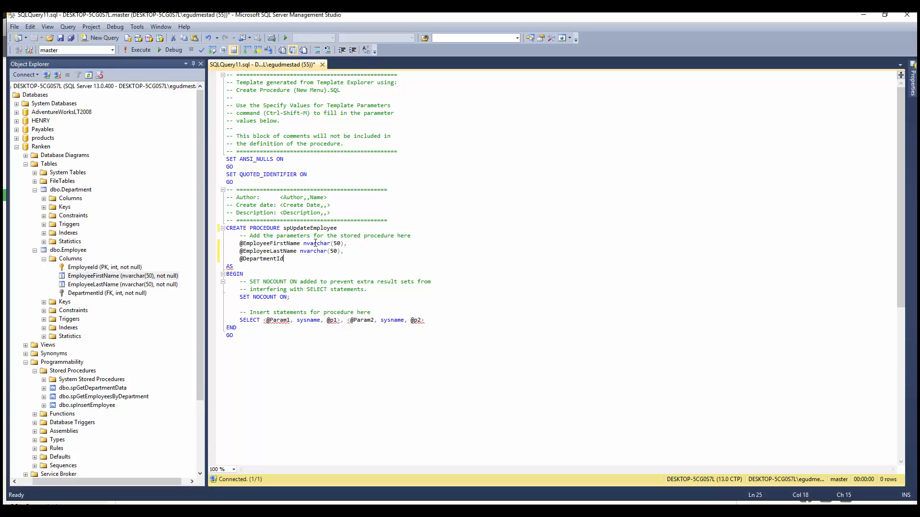
text(int,)
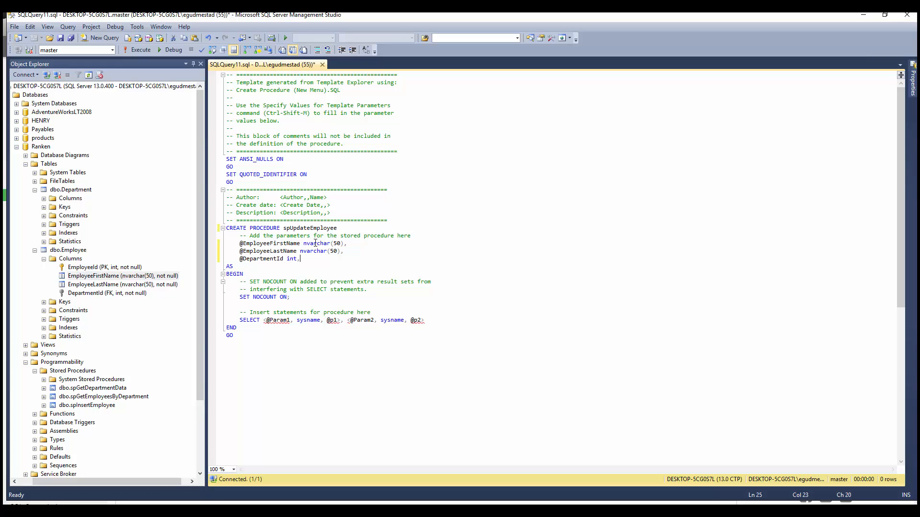
key(Enter)
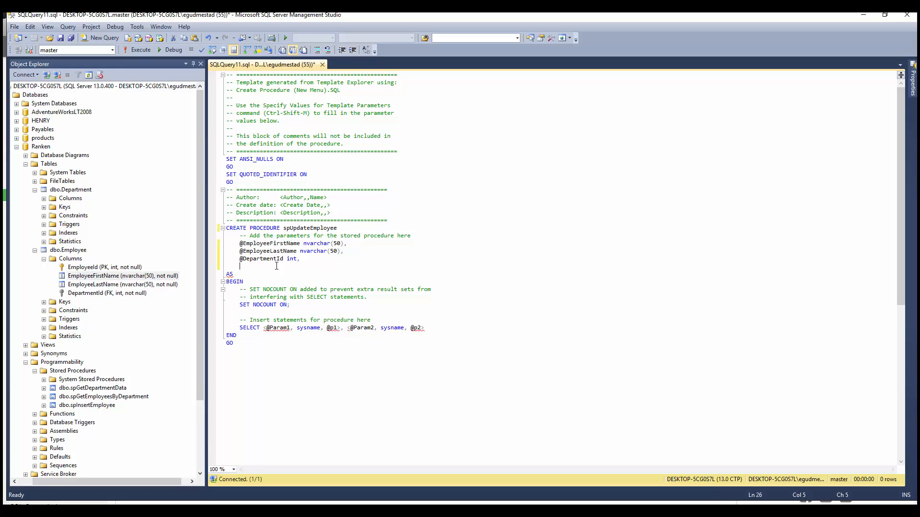
text(@E)
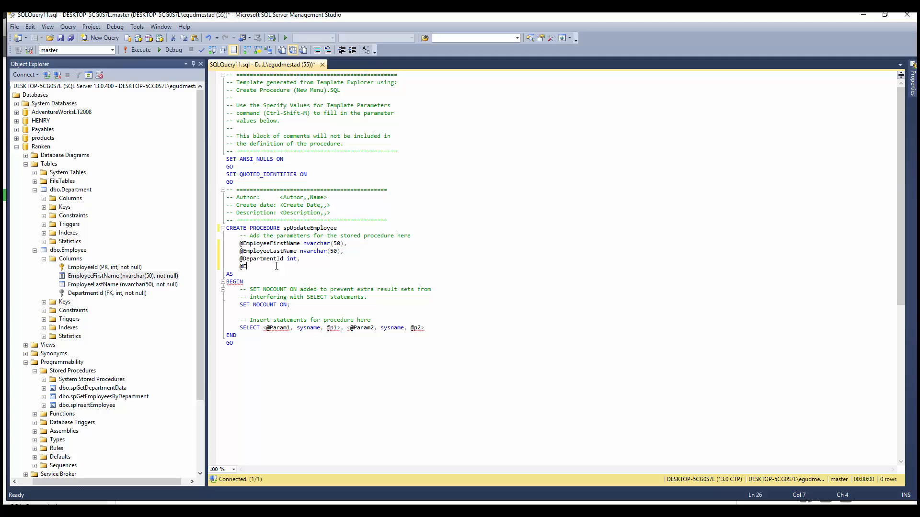
text(mployeeId i)
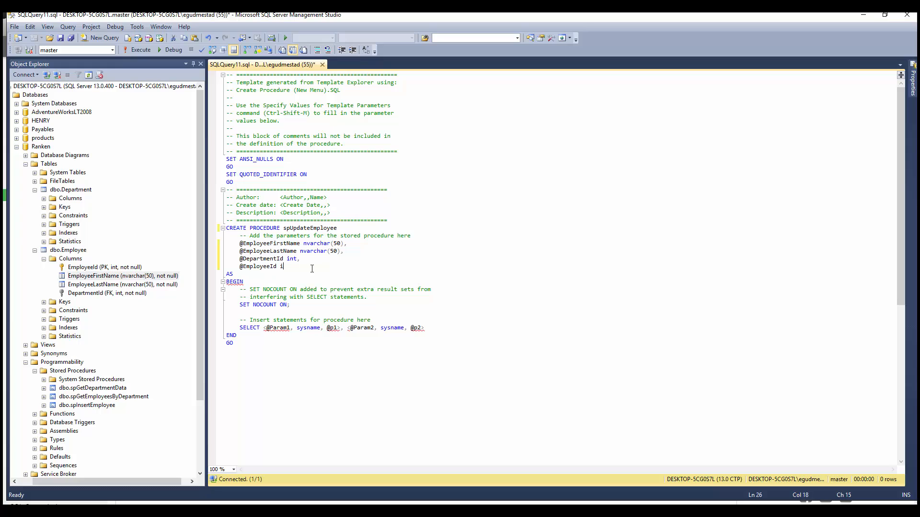
text(nt)
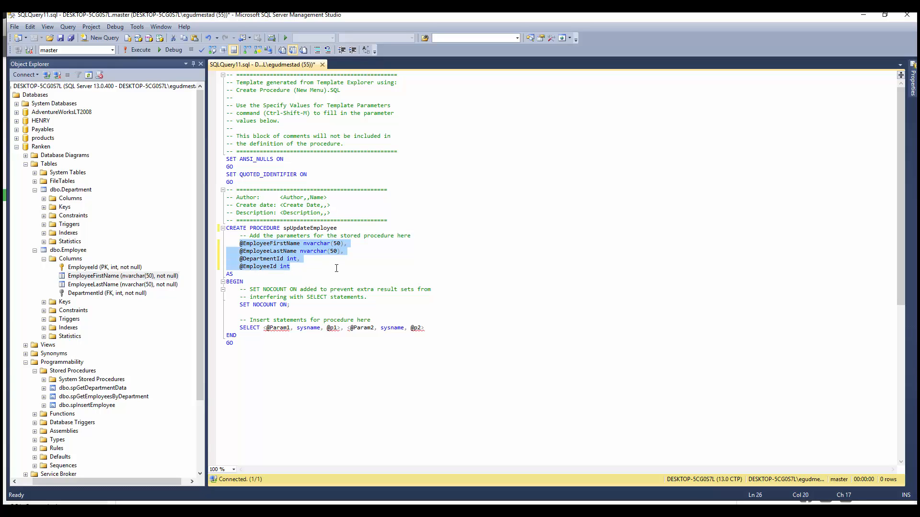
click(240, 244)
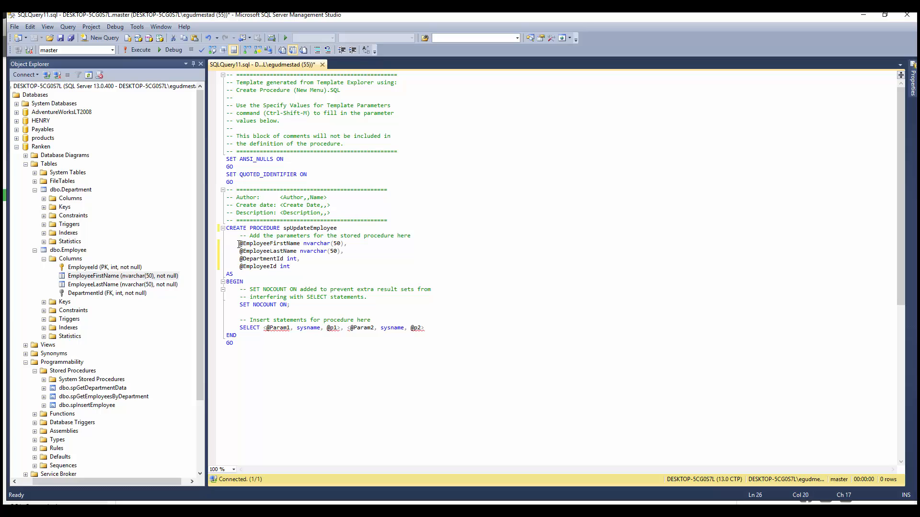
drag(237, 243, 299, 258)
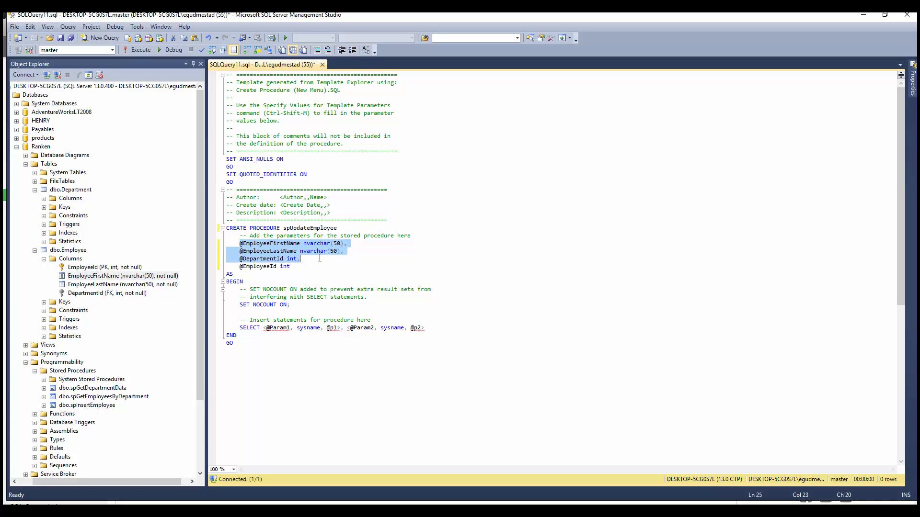
click(235, 243)
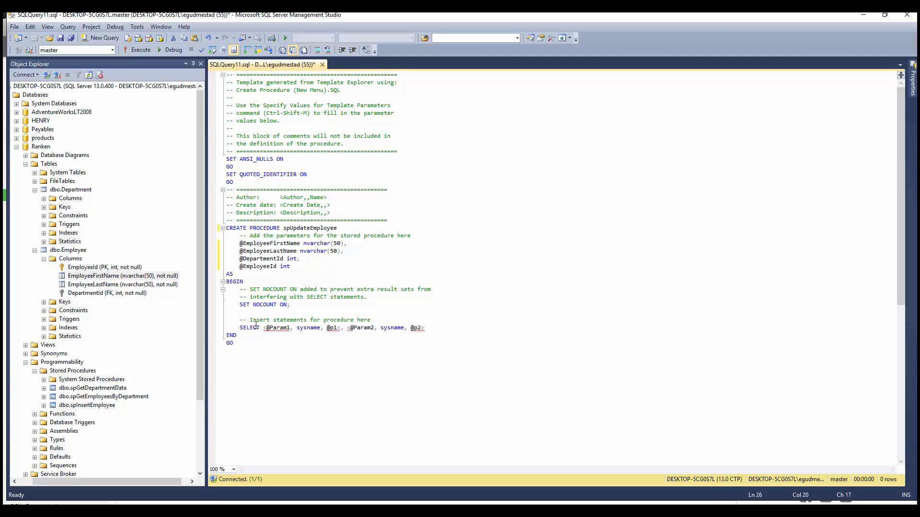
Replace the SELECT placeholder with UPDATE dbo.Employee and target the Ranken database
drag(237, 327, 424, 328)
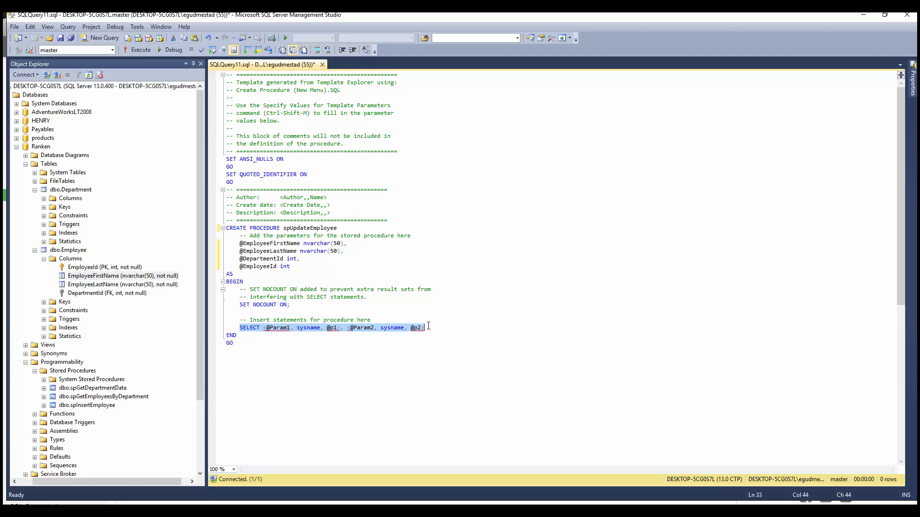
text(Update)
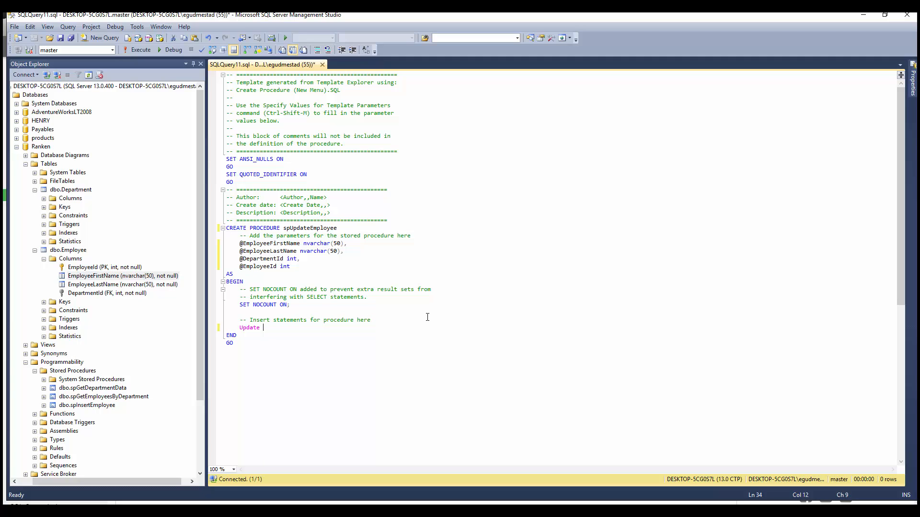
click(114, 50)
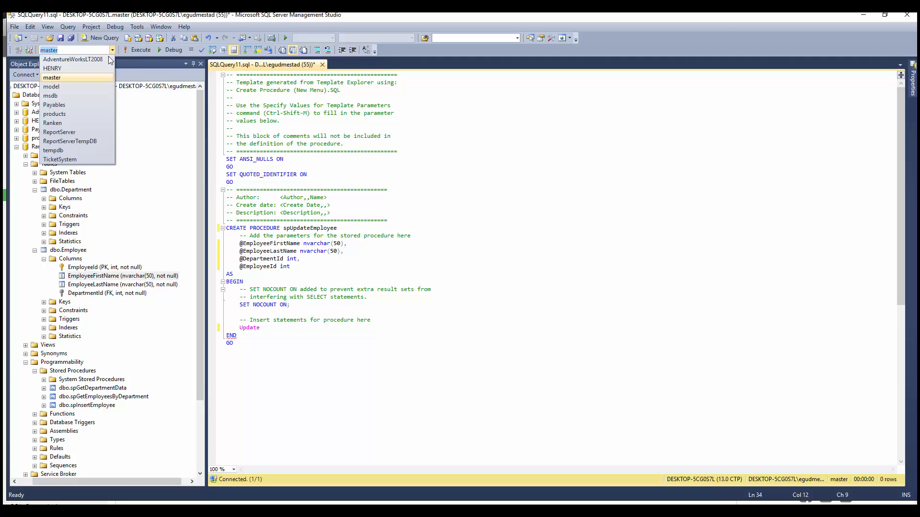
click(52, 123)
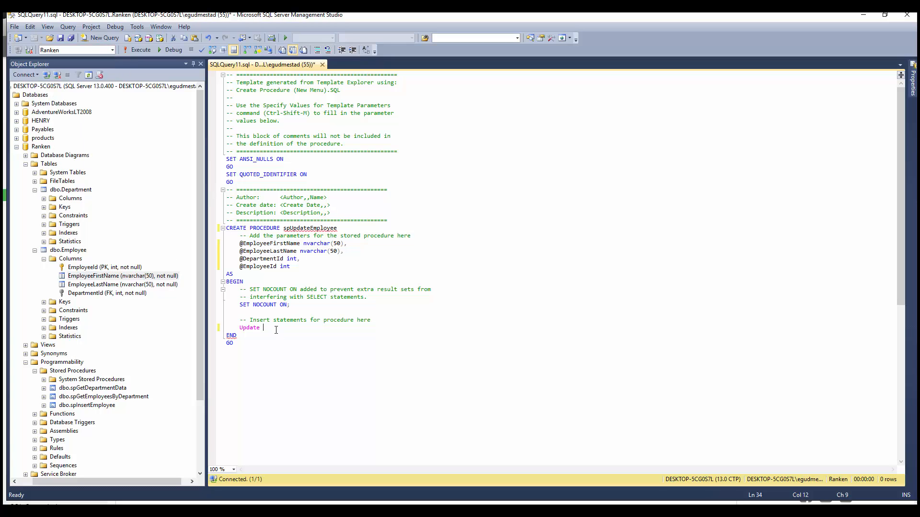
text(d)
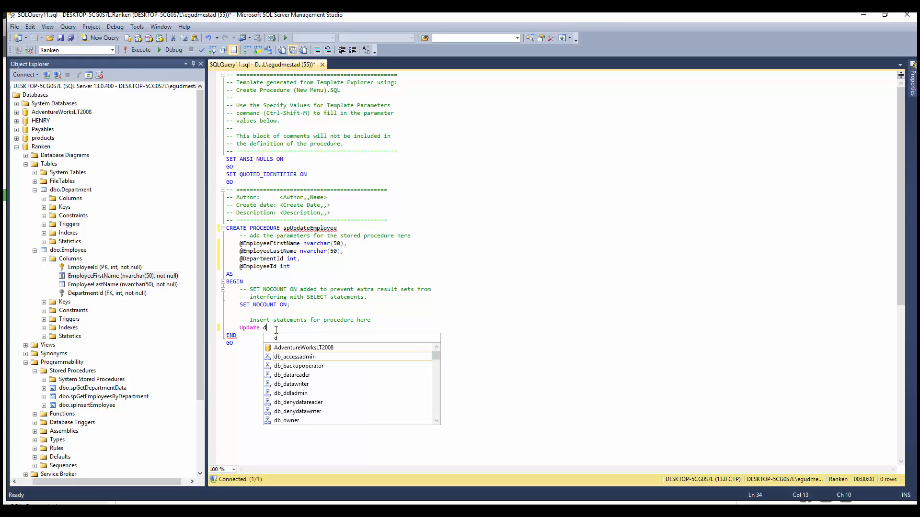
text(bo.Employee)
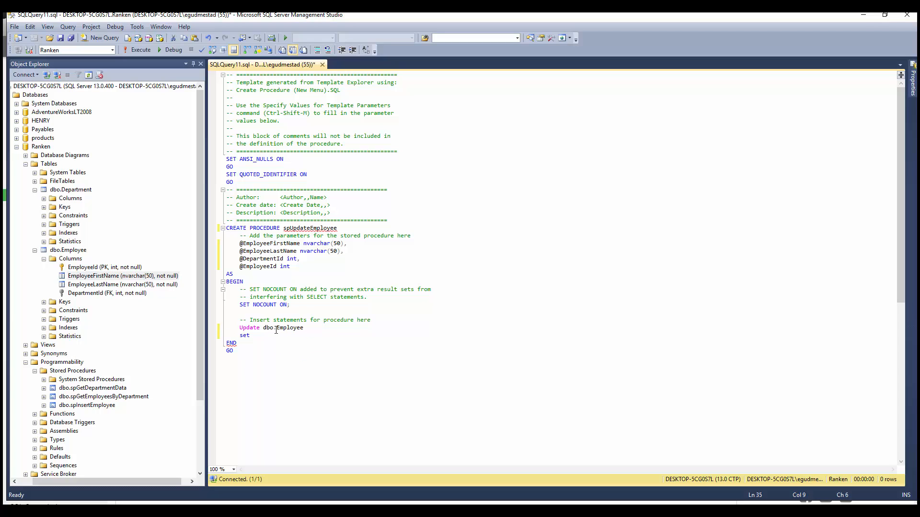
Set EmployeeFirstName, EmployeeLastName and DepartmentId from their parameters
text(EmployeeFirstName =)
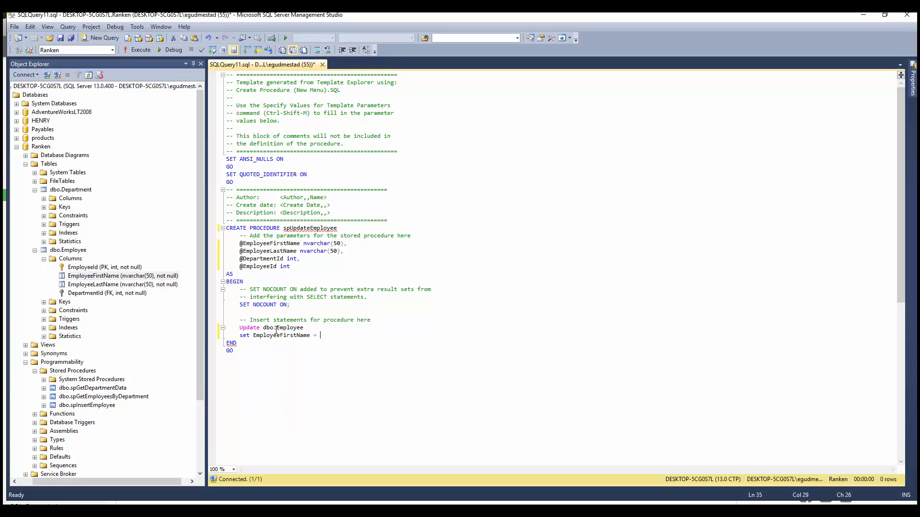
text(@EmployeeFirstName,)
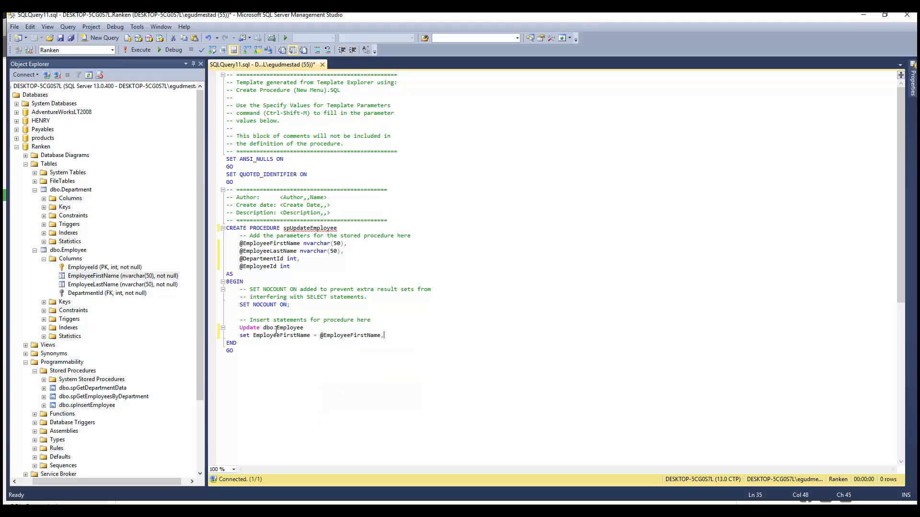
text(Emp)
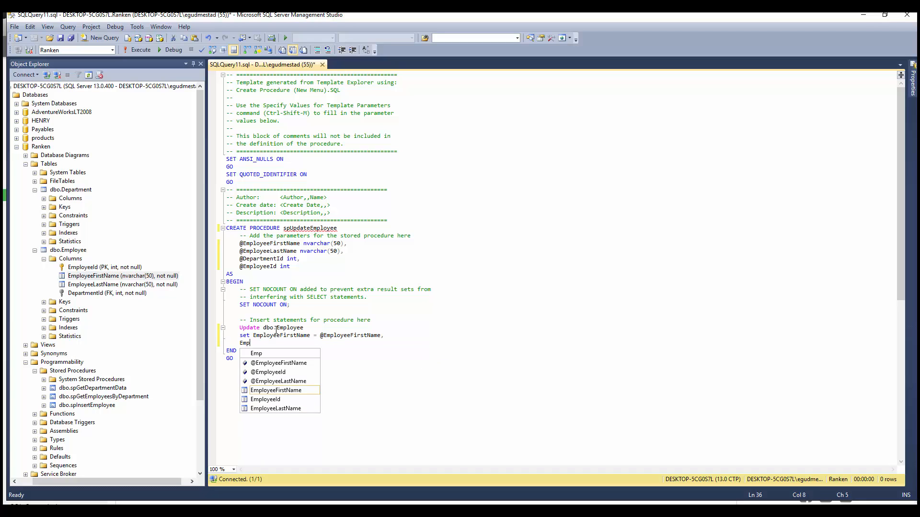
text(EmployeeLastName = @EmployeeLastName,)
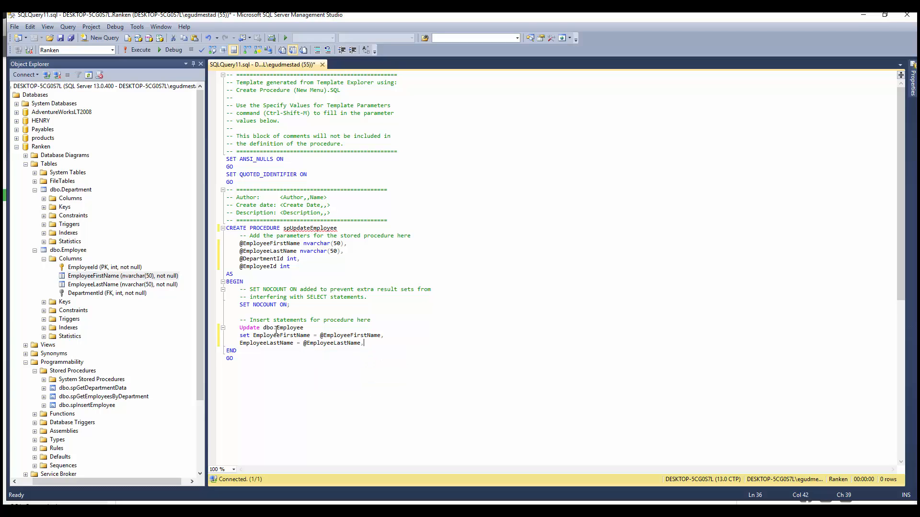
key(Enter)
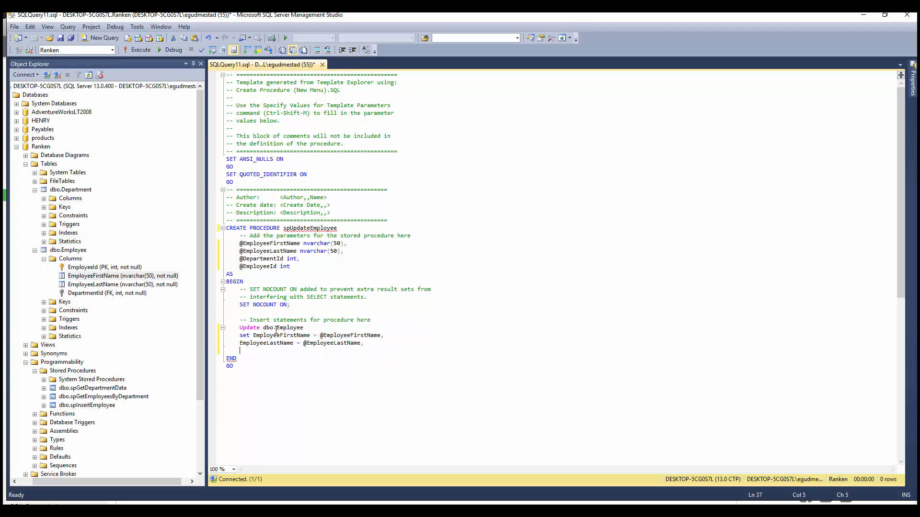
text(DepartmentId =)
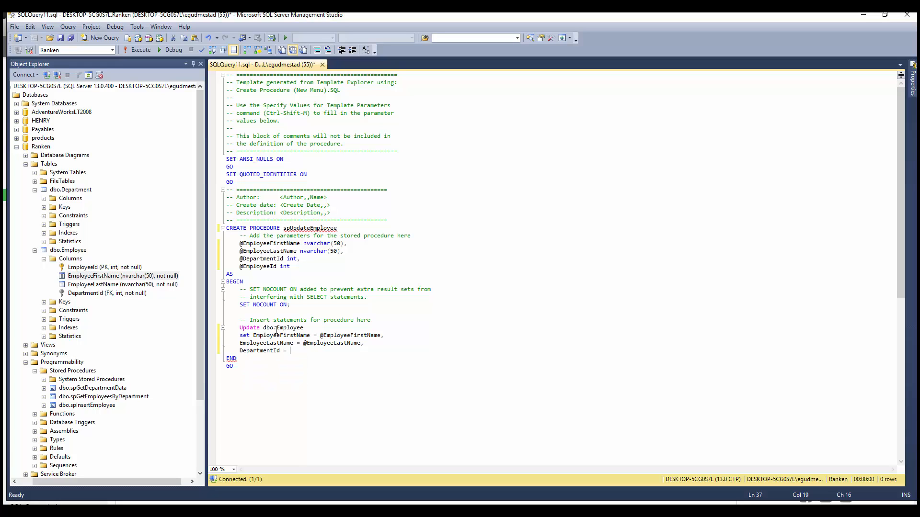
text(@DepartmentId)
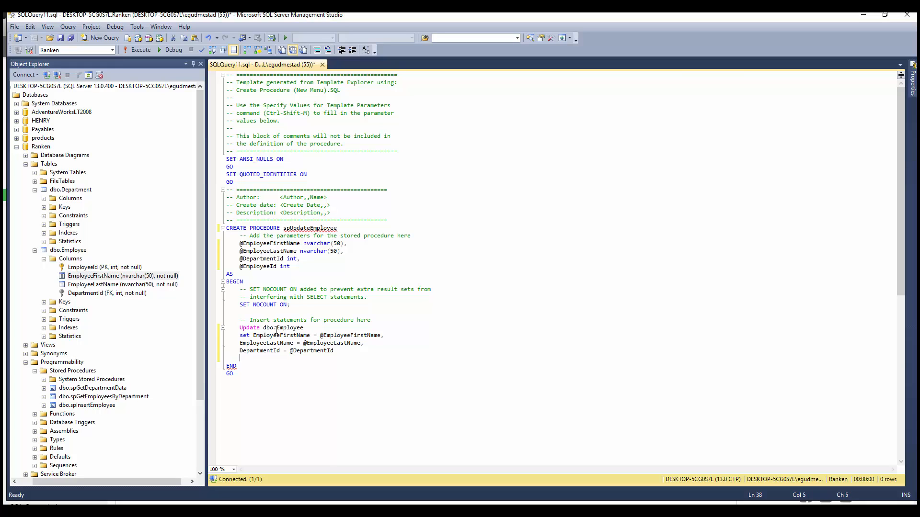
text(where)
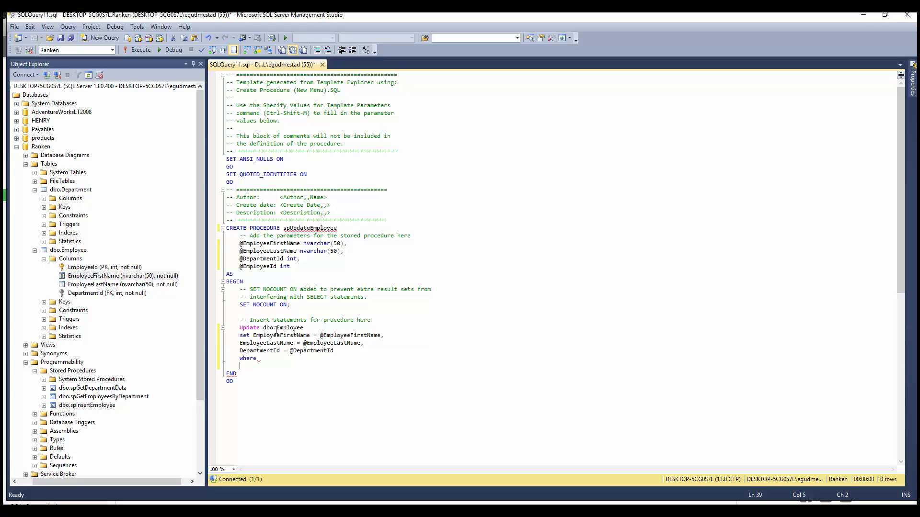
text(EmployeeId = @)
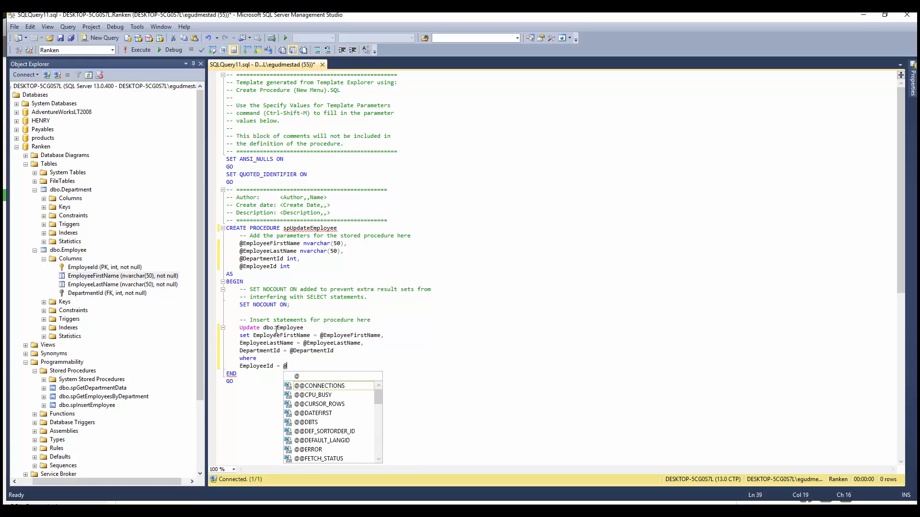
text(emp)
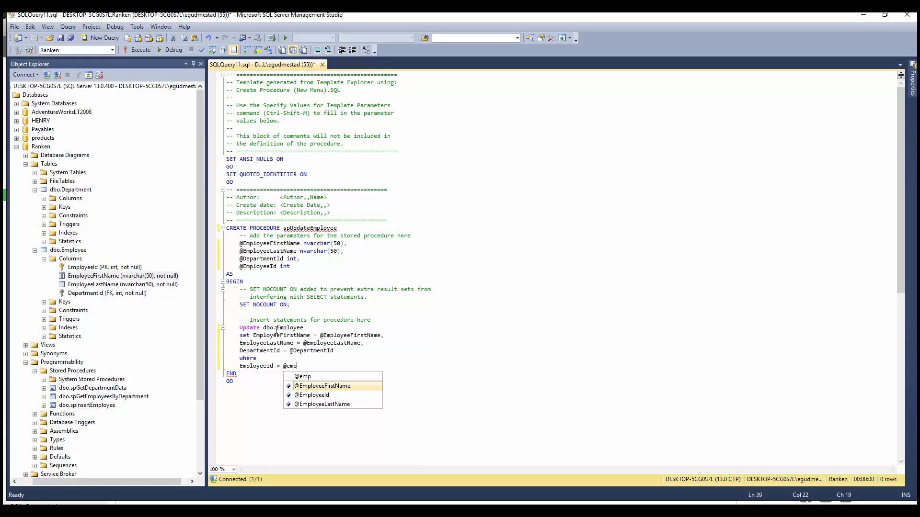
key(Tab)
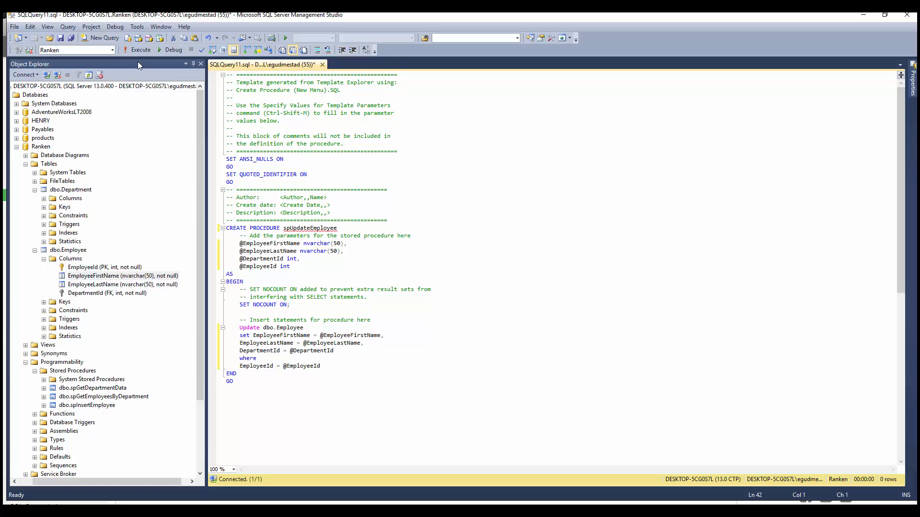
Execute the script, refresh Ranken's stored procedures to show spUpdateEmployee, and return to Visual Studio
click(136, 49)
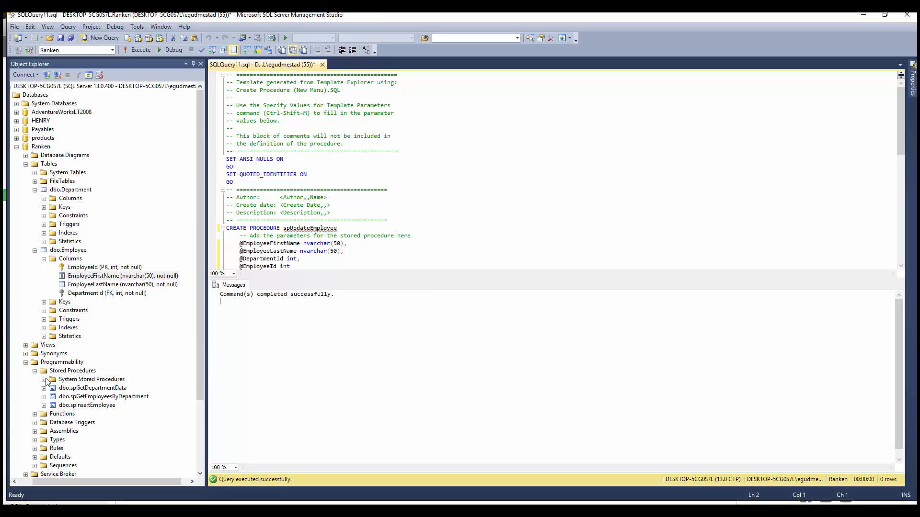
right_click(72, 371)
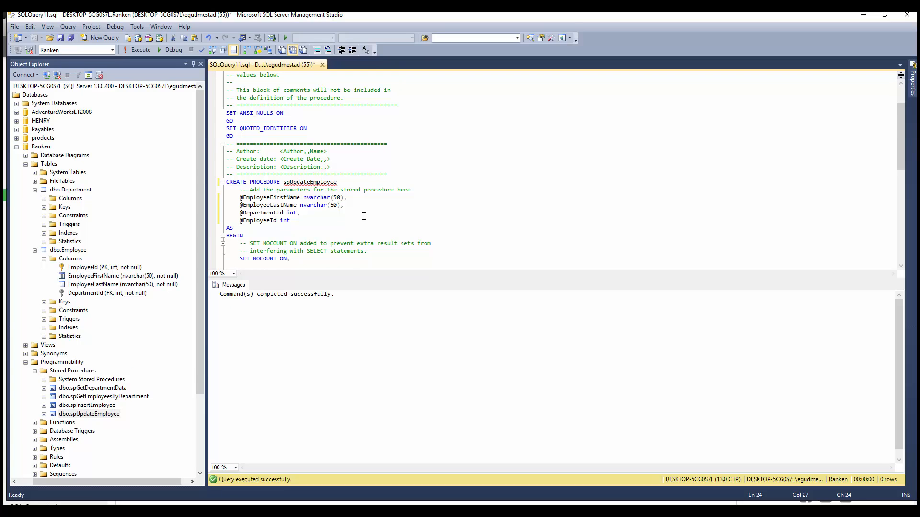
double_click(311, 182)
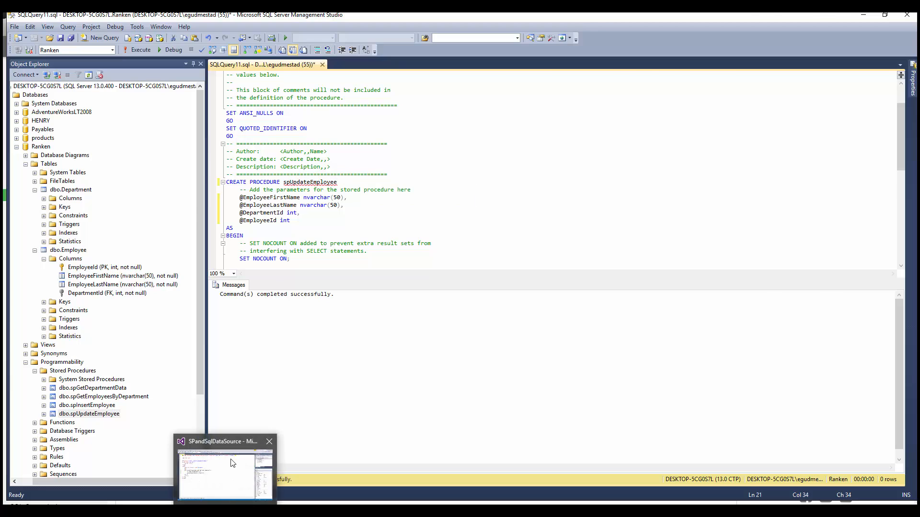
click(231, 473)
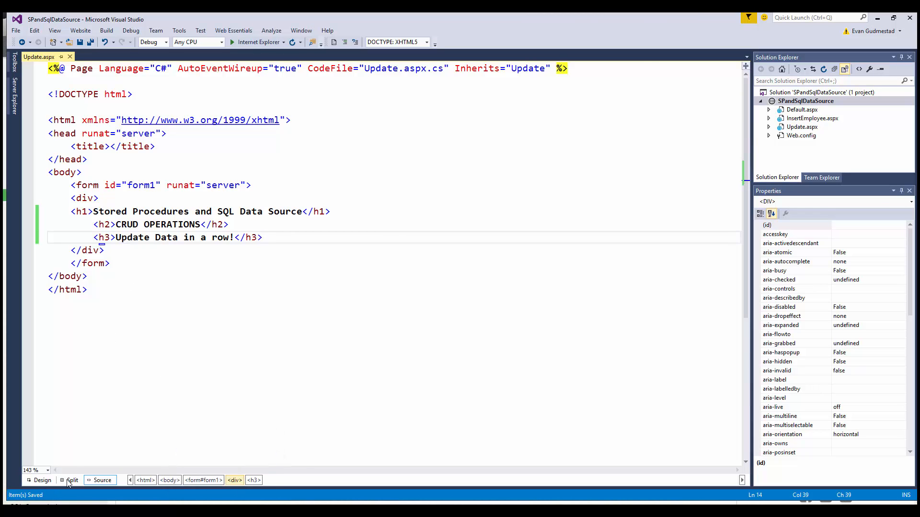
In Split view, add a GridView under the heading and start a new data source for it
click(69, 480)
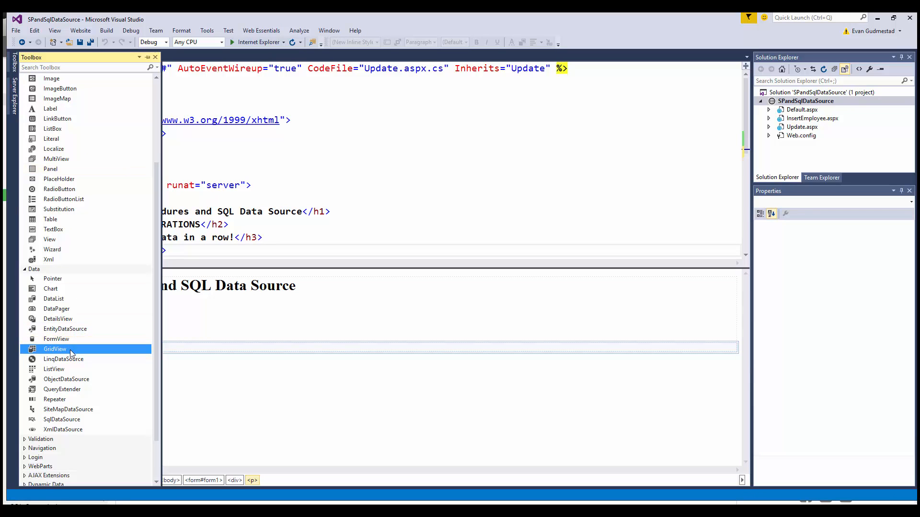
drag(56, 348, 70, 349)
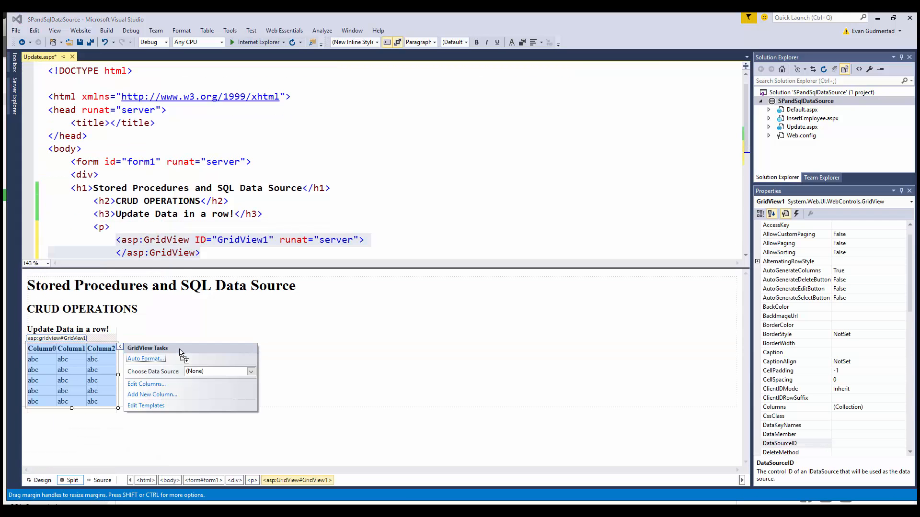
click(249, 372)
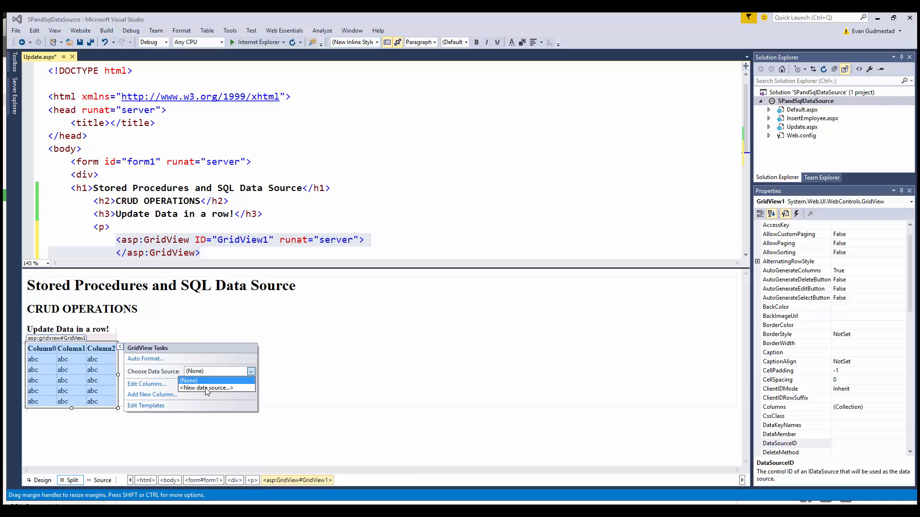
click(205, 388)
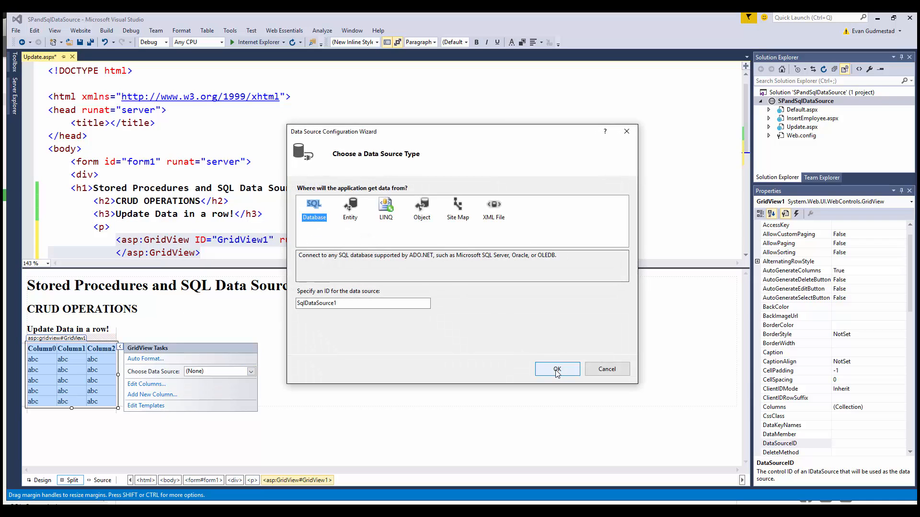
Create SQL database source SqlDataSource1 using a custom statement or stored procedure
click(558, 369)
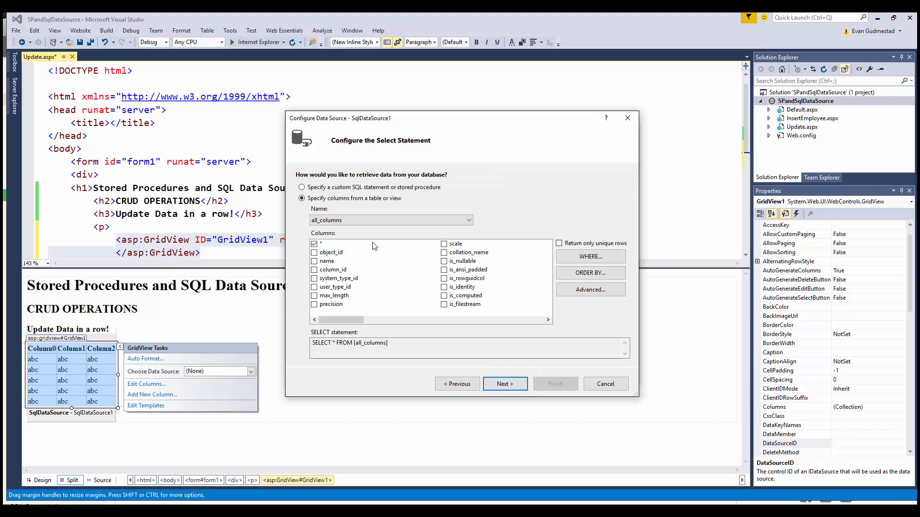
click(301, 187)
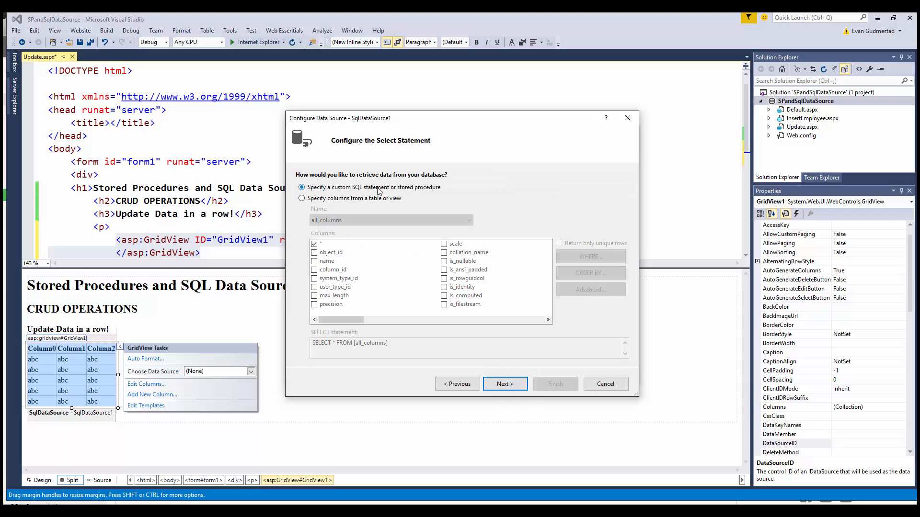
click(505, 383)
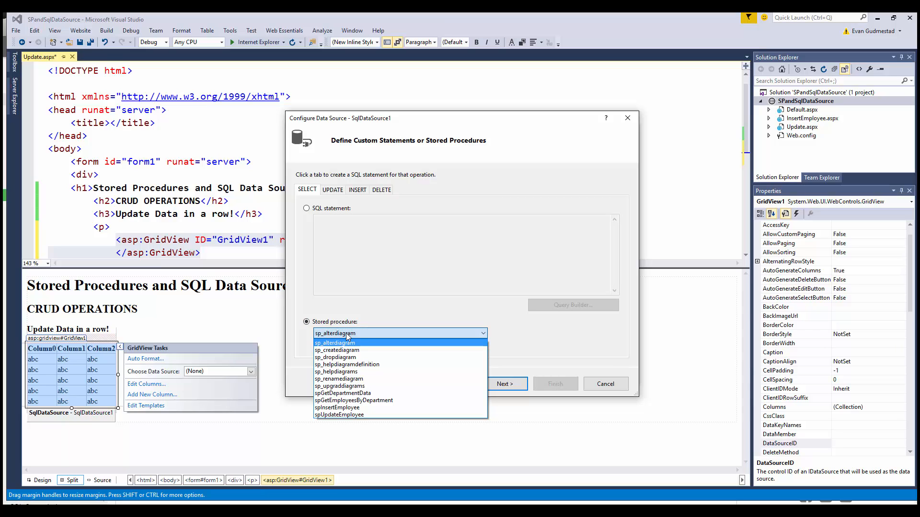
mouse_move(339, 379)
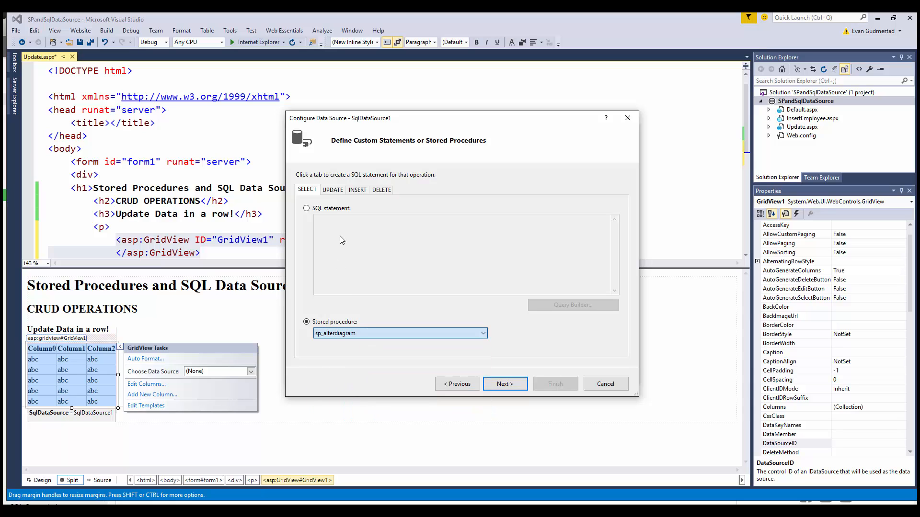
Write the SELECT statement returning EmployeeId, EmployeeFirstName, EmployeeLastName and DepartmentId from Employee
click(307, 208)
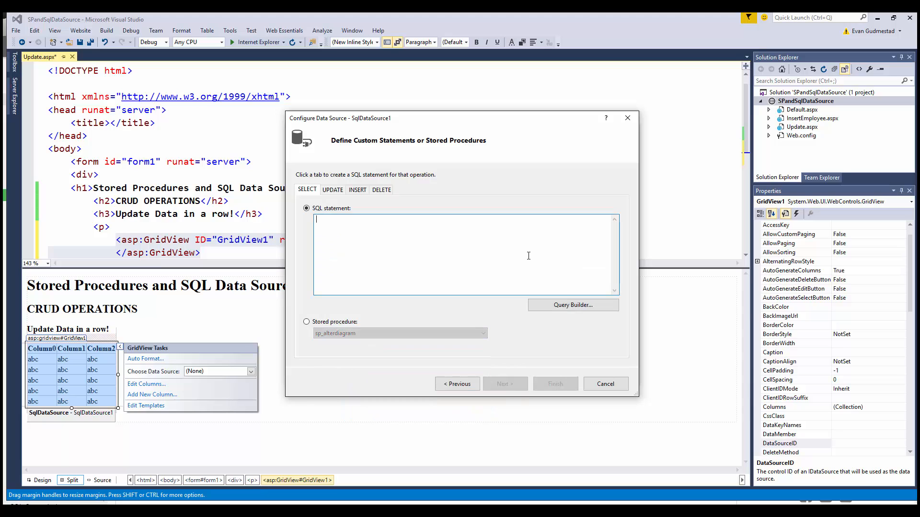
text(select)
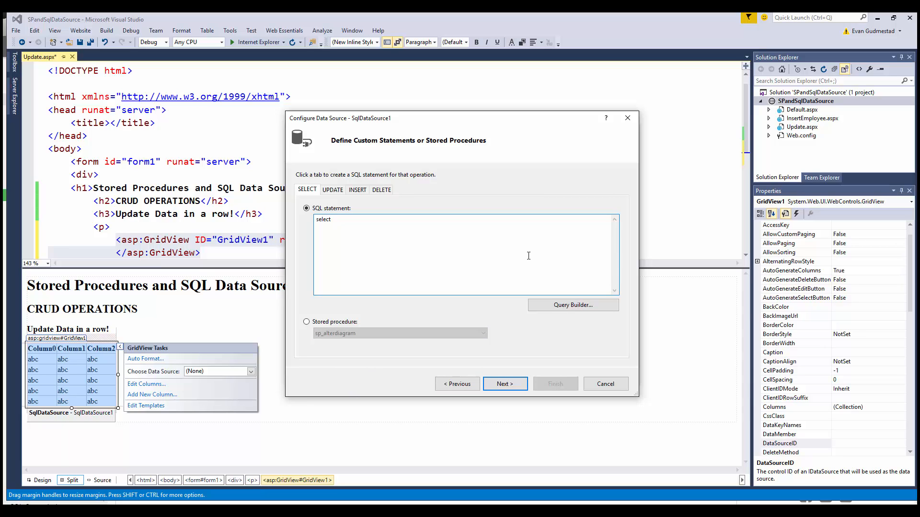
text(Empl)
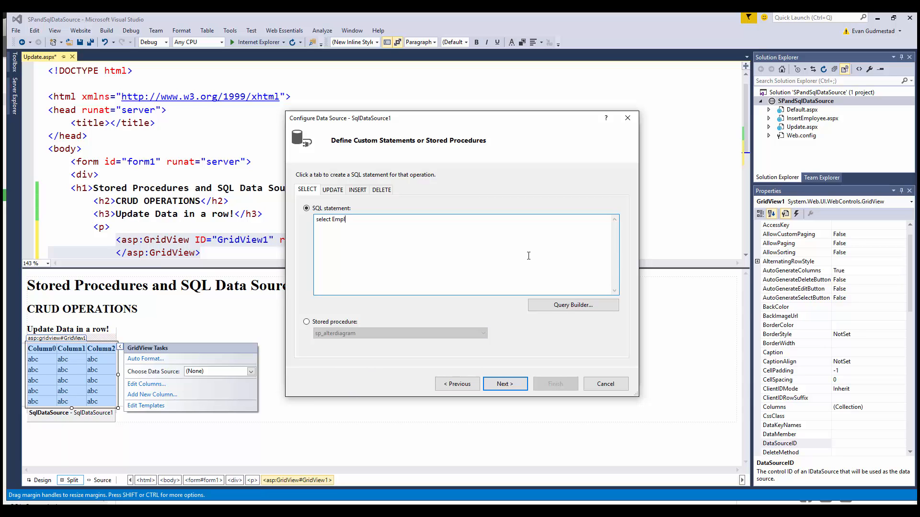
text(oyeeId, EmployeeFirstName, EmployeeL)
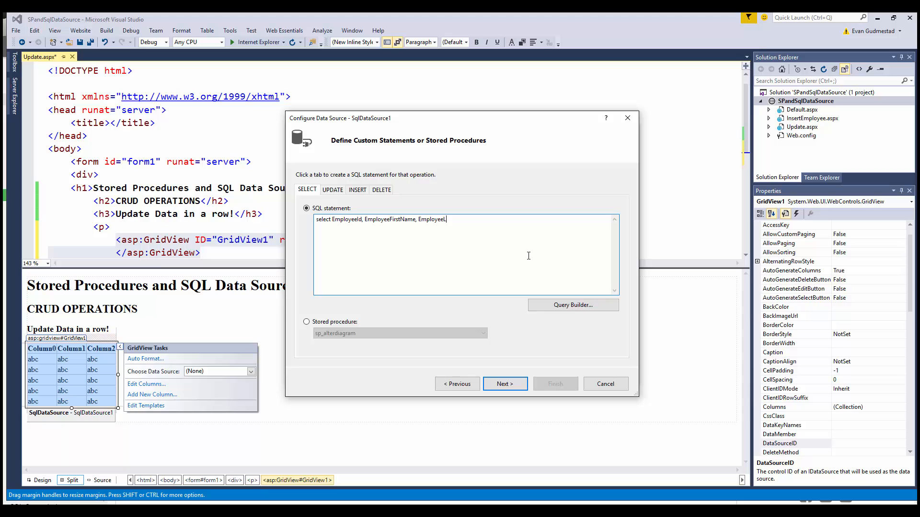
text(astName,)
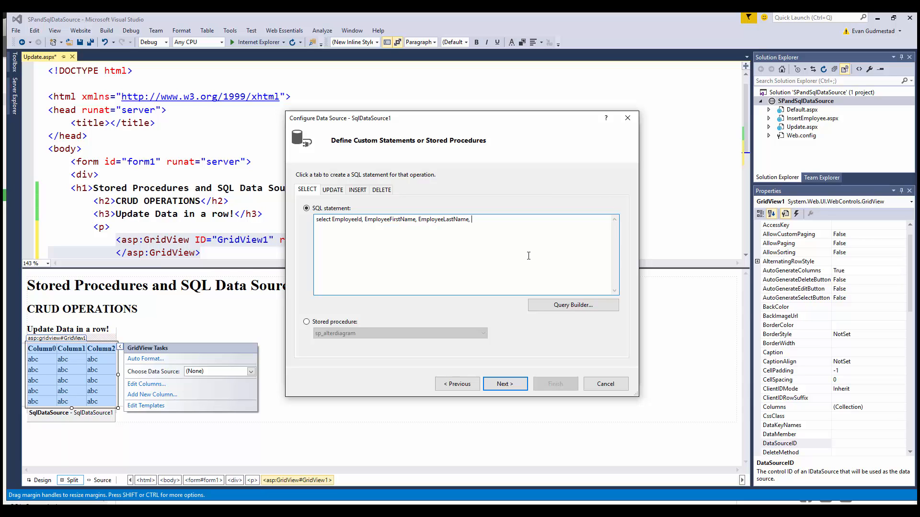
text(Department)
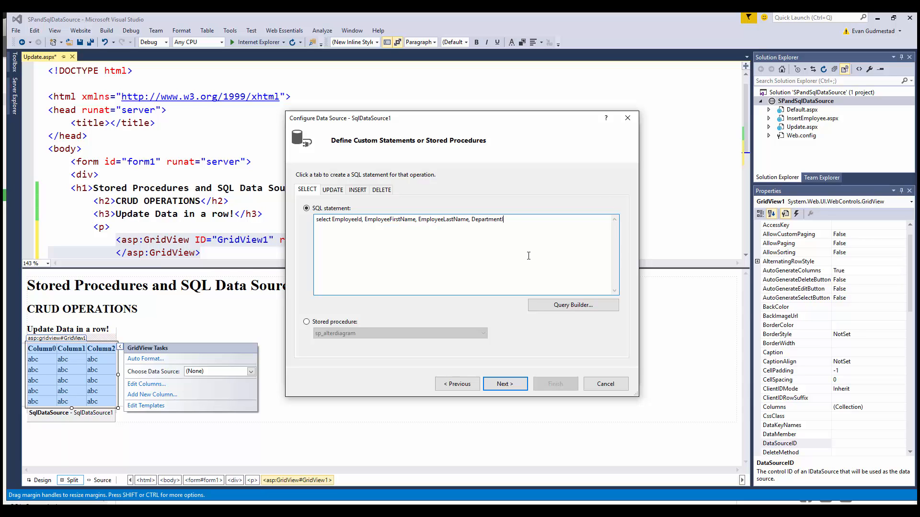
key(Enter)
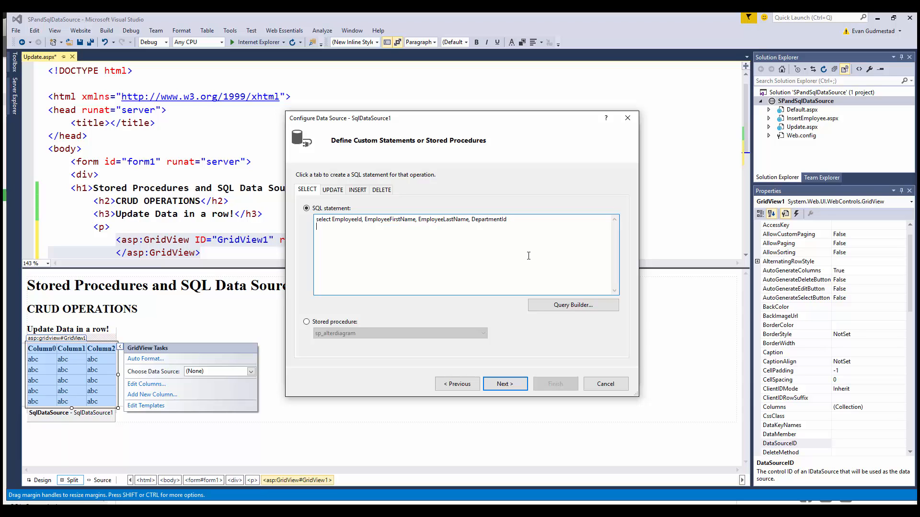
text(from)
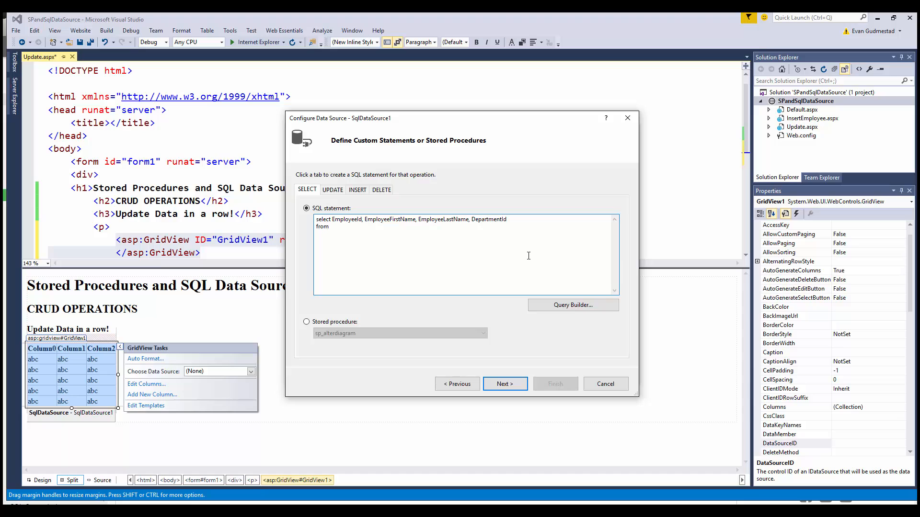
text(Employee)
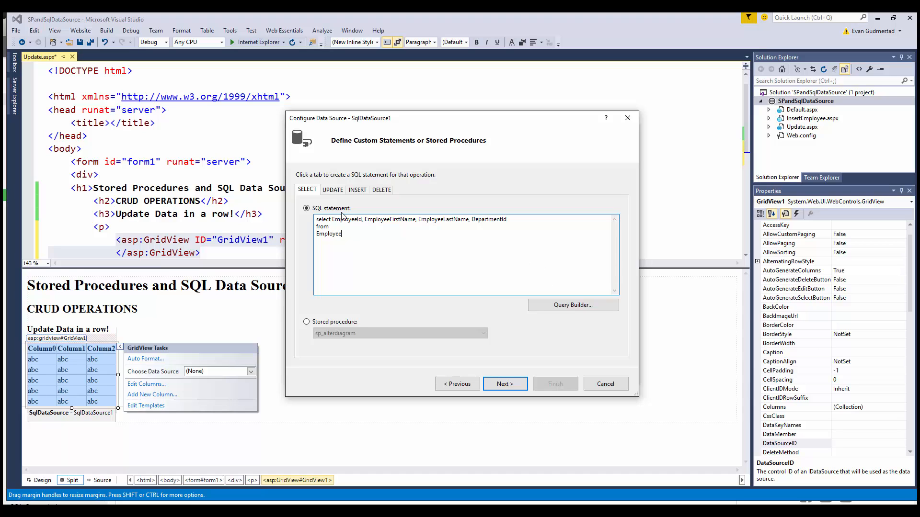
Assign spUpdateEmployee as the update command, test the query and finish configuring SqlDataSource1
click(332, 189)
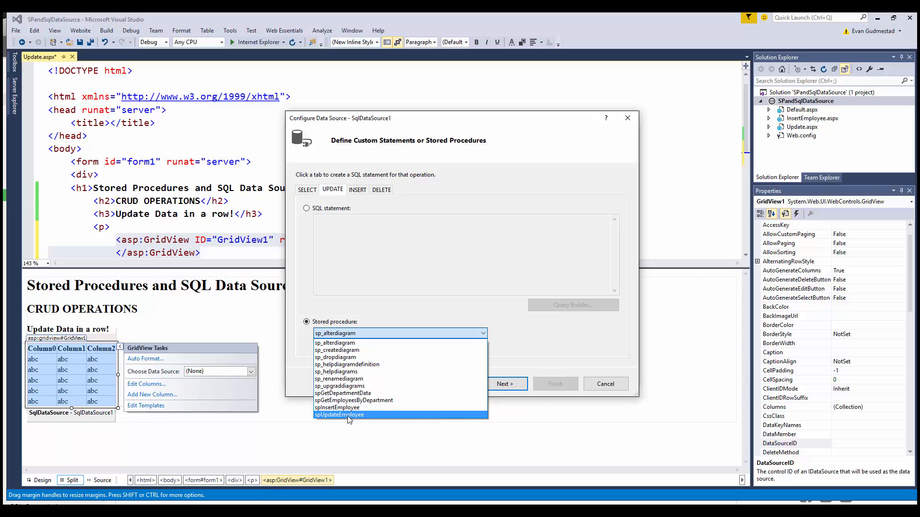
click(339, 415)
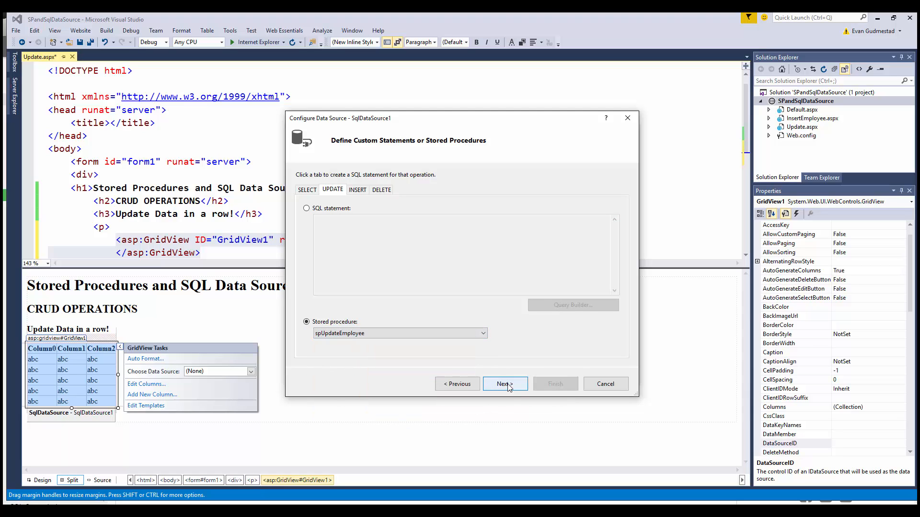
click(505, 384)
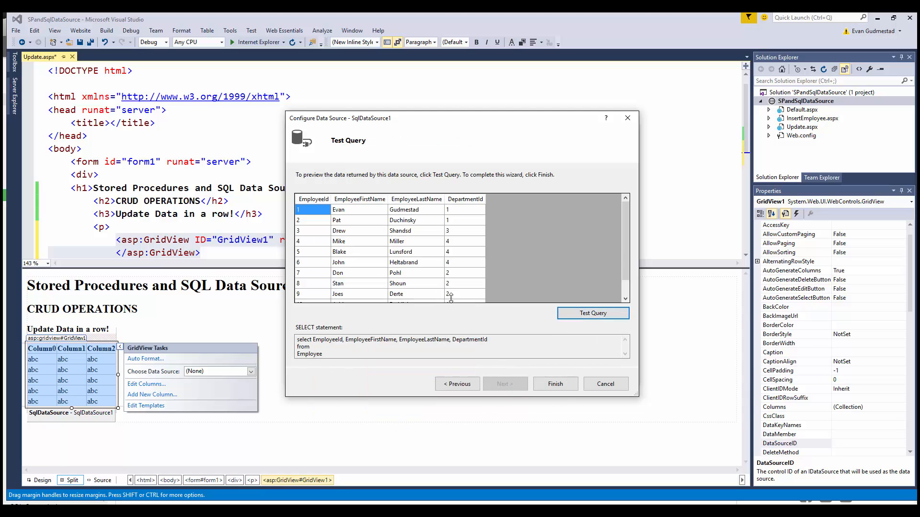
scroll(down, 3)
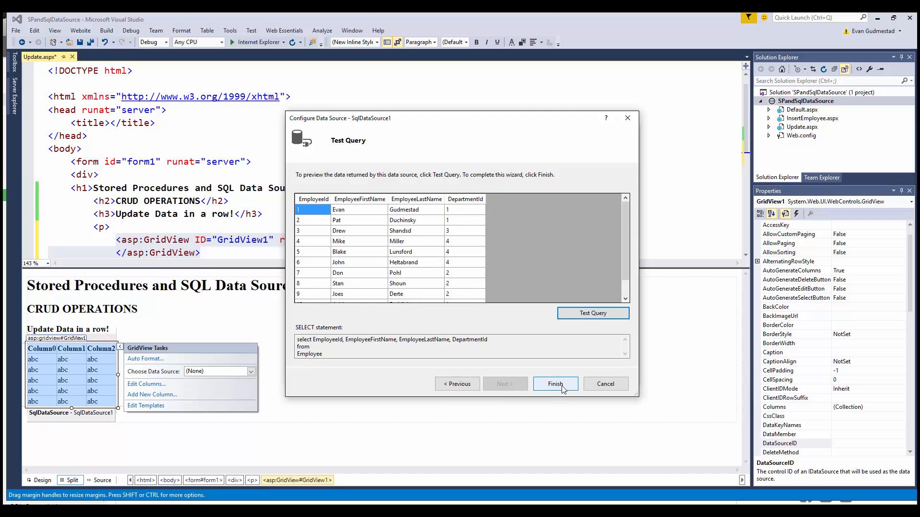
click(556, 383)
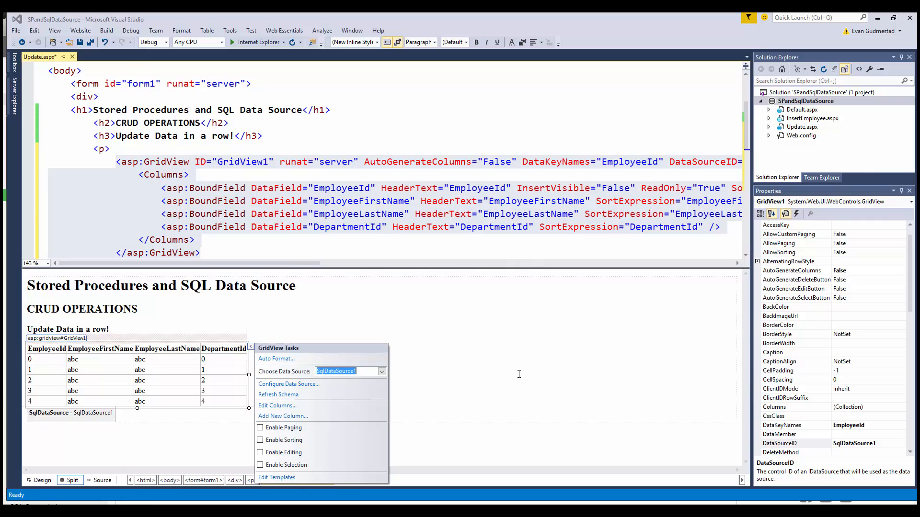
Save the page and enable row editing on GridView1 so each employee row gets an Edit link
click(312, 227)
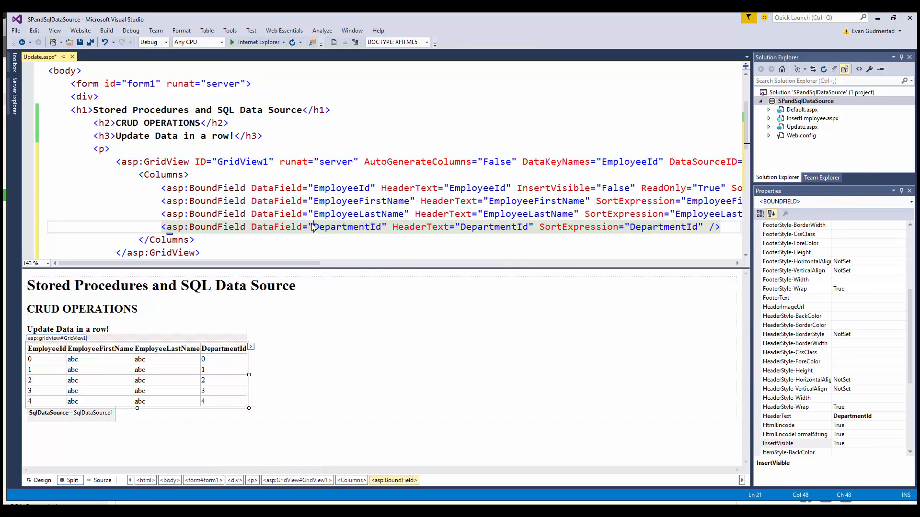
key(Ctrl+S)
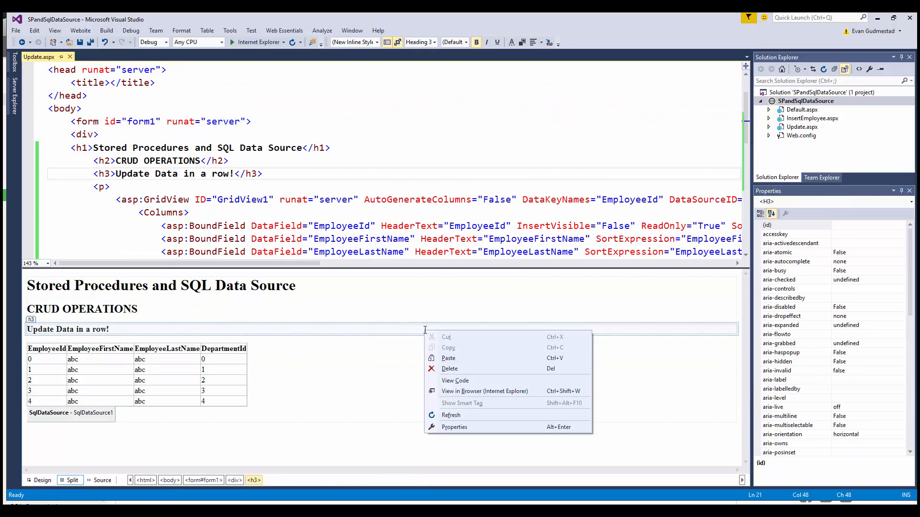
click(484, 391)
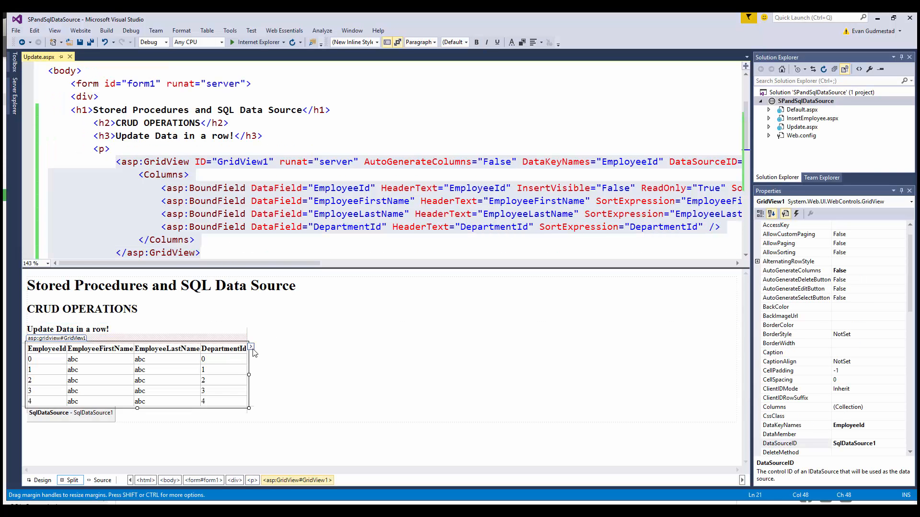
click(251, 347)
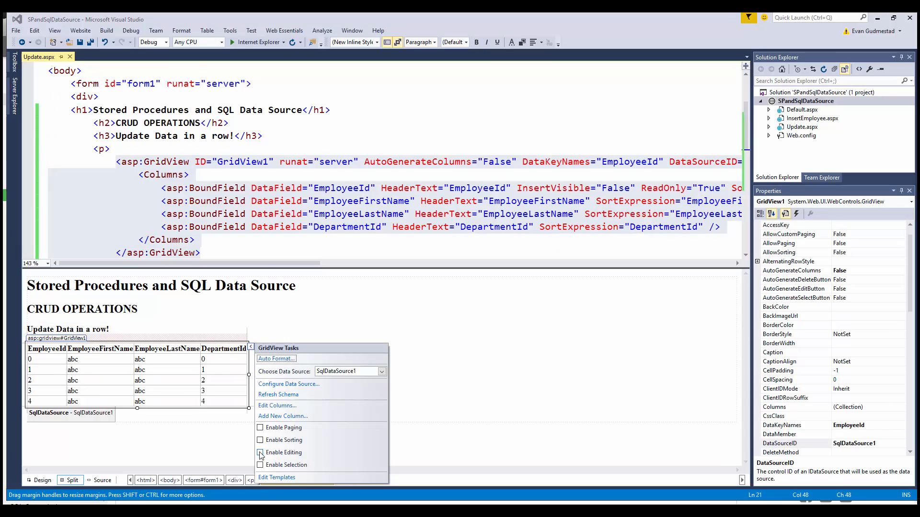
click(260, 452)
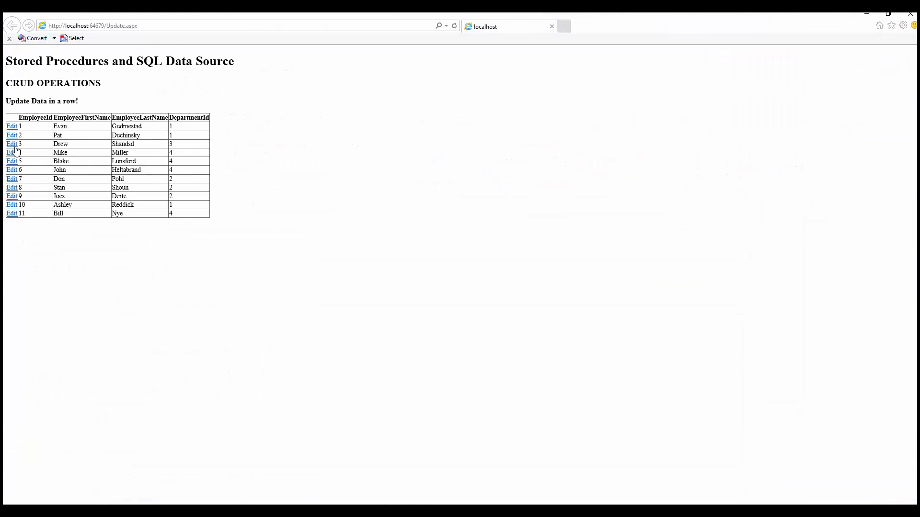
Edit and update employee 4's last name to Millers and employee 9's first name to Joe in the grid
click(10, 152)
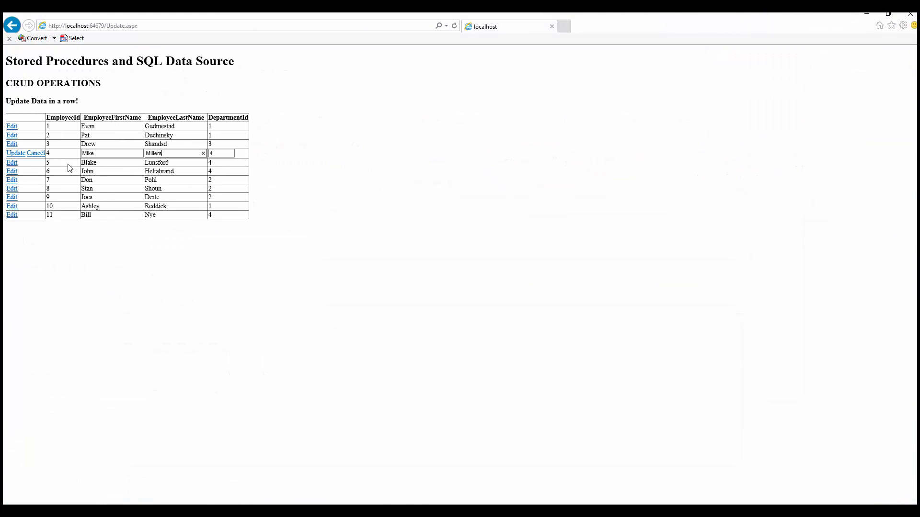
click(12, 153)
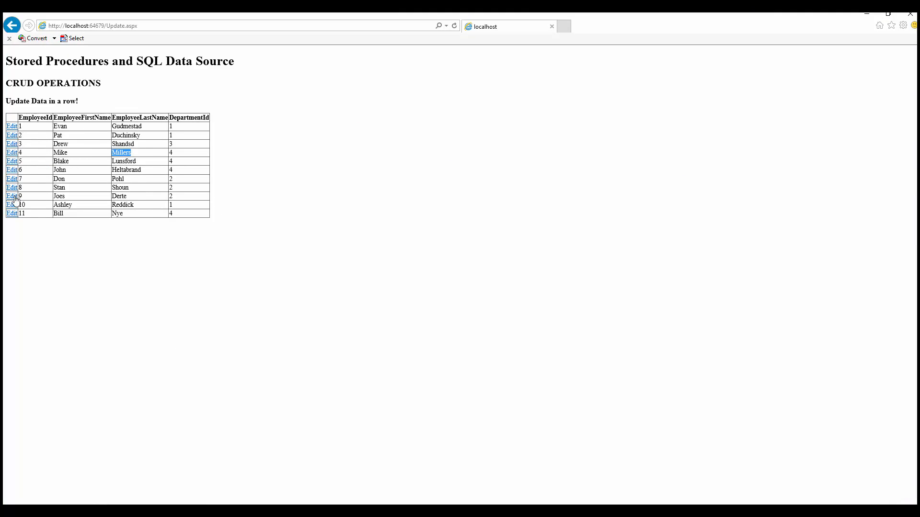
click(12, 196)
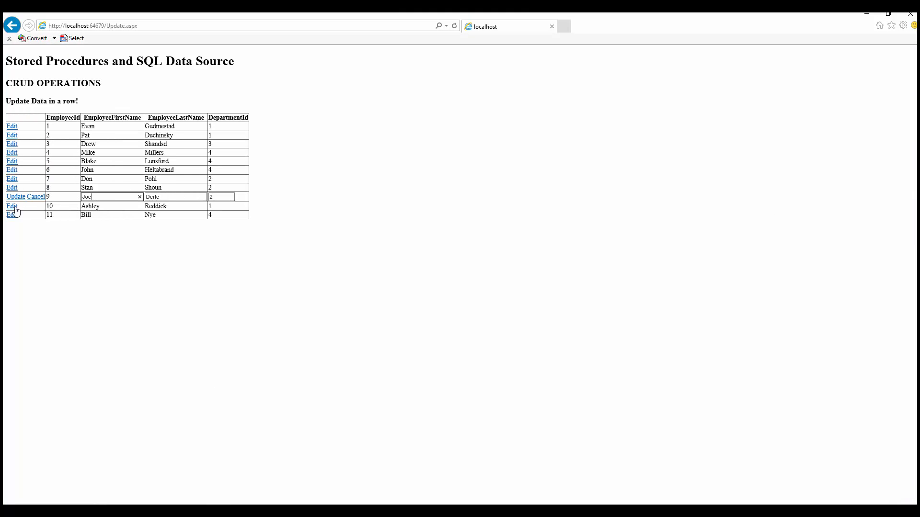
click(11, 197)
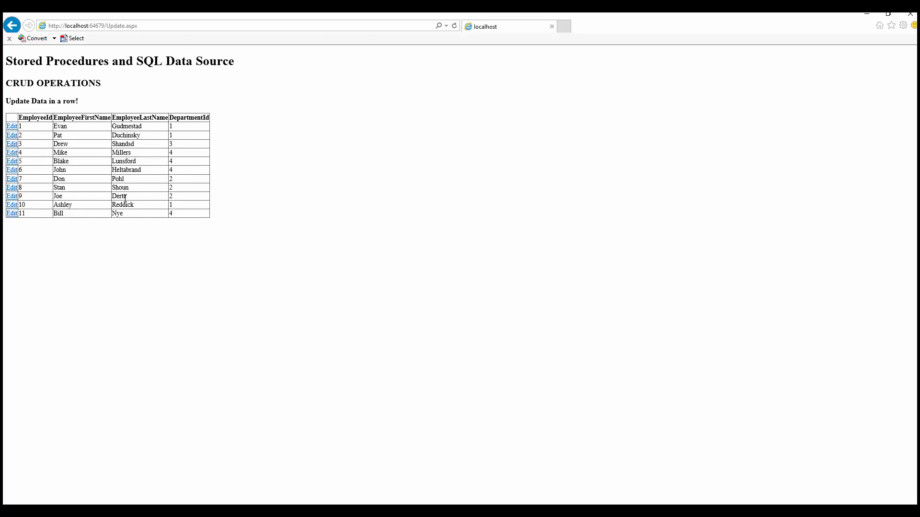
double_click(118, 195)
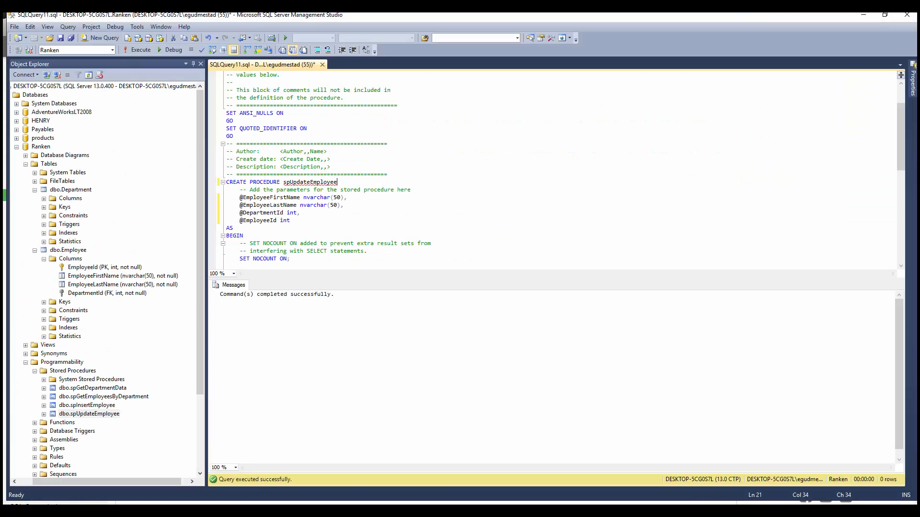
Reopen spUpdateEmployee via Modify as an ALTER PROCEDURE script and execute it
drag(243, 198, 299, 212)
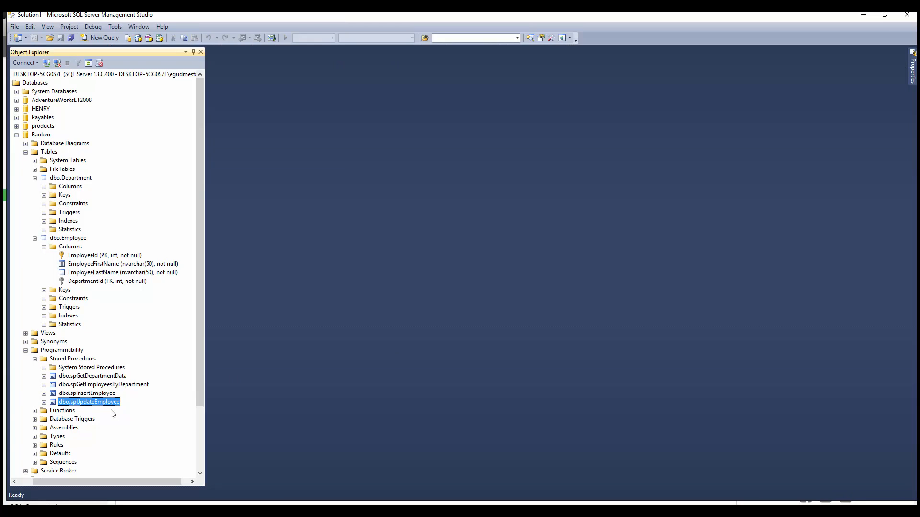
right_click(89, 402)
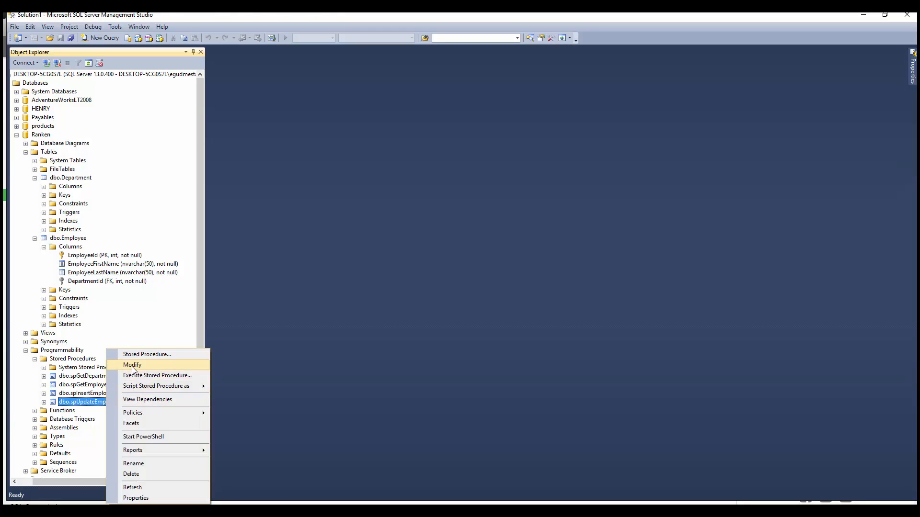
click(132, 365)
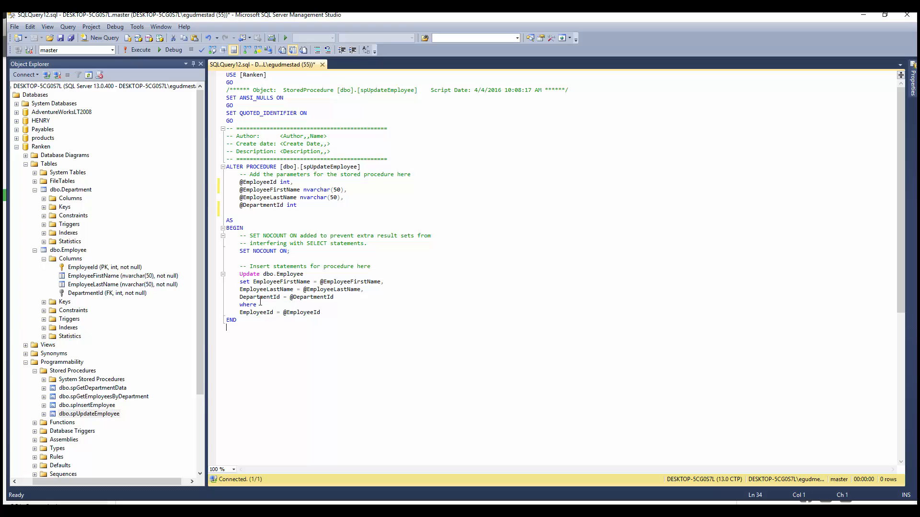
click(138, 50)
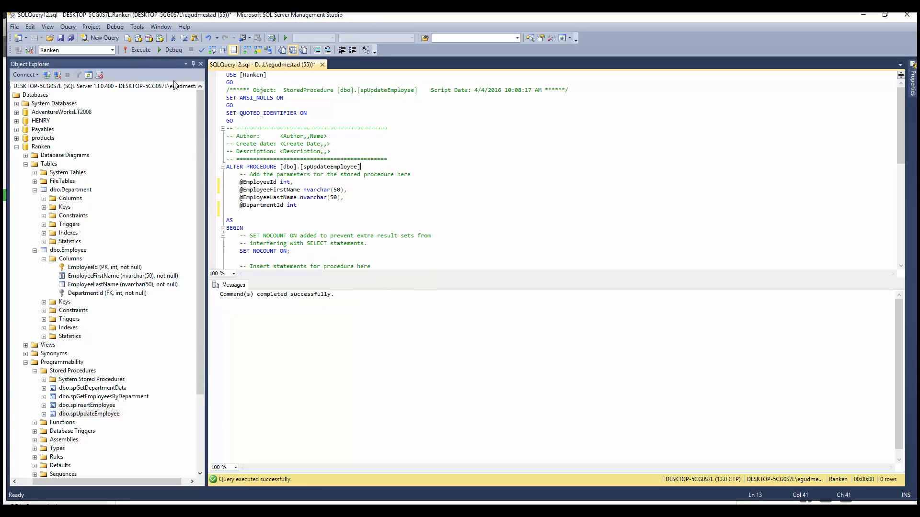
mouse_move(213, 487)
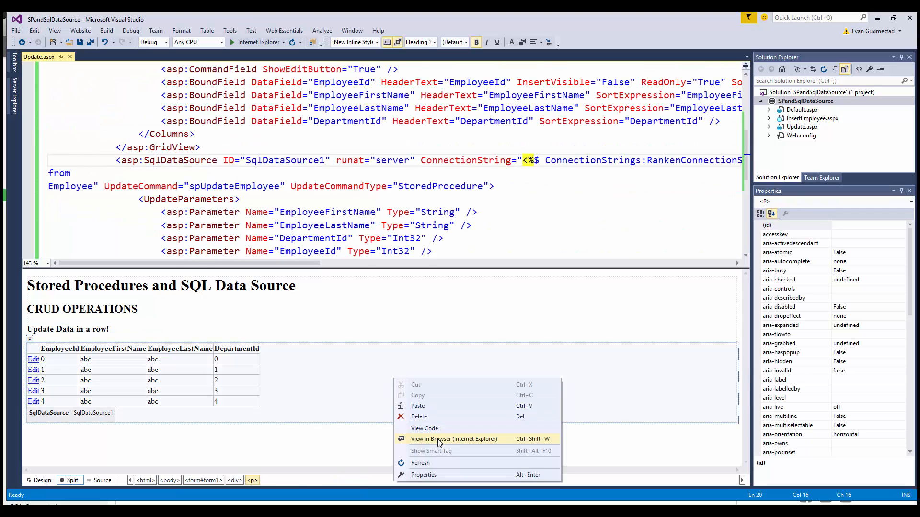
Run the Update page, save employee 11's row and hit the 'Error converting data type nvarchar to int' server error
click(454, 439)
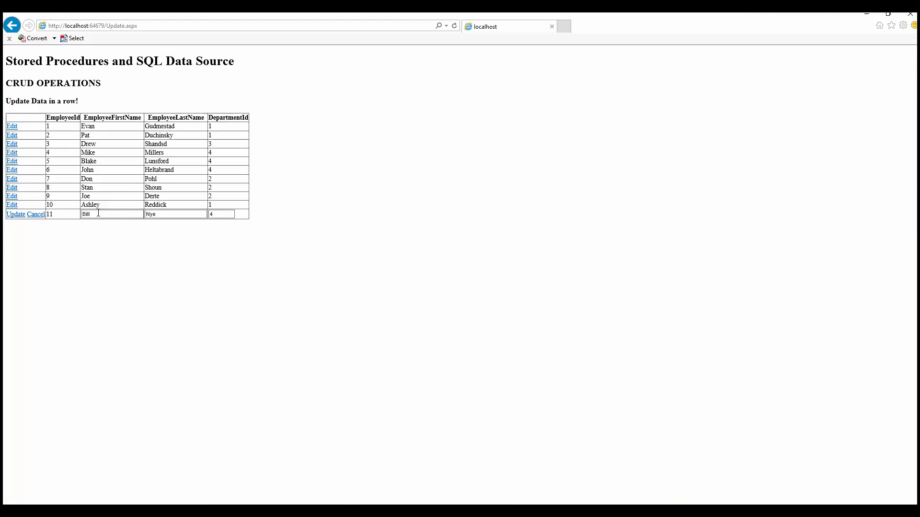
click(15, 215)
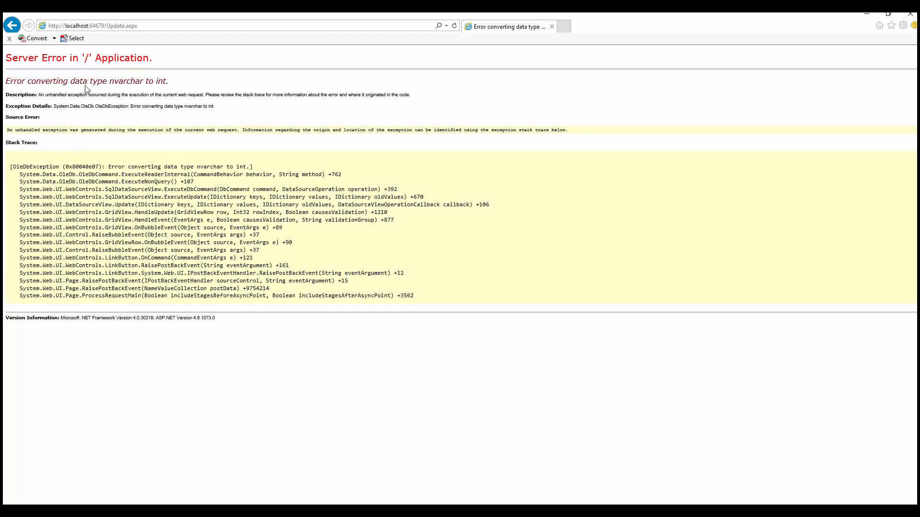
mouse_move(207, 84)
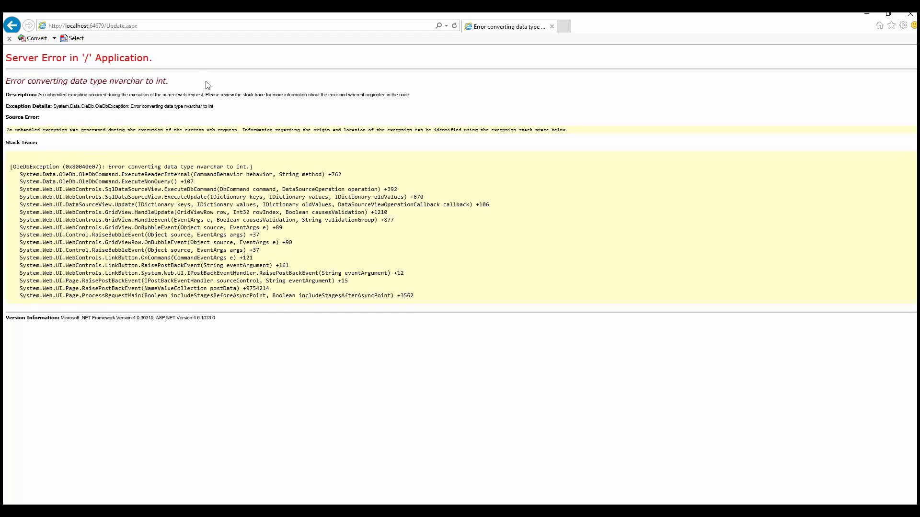
double_click(127, 81)
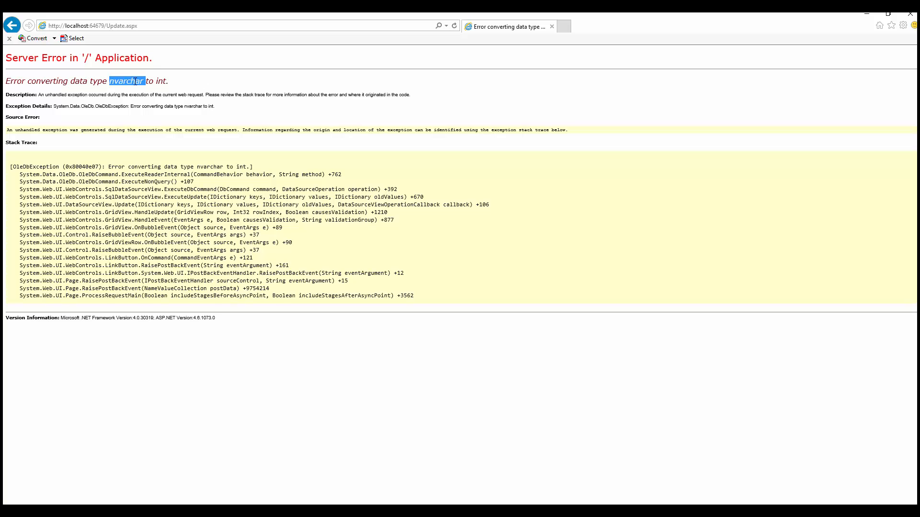
click(211, 117)
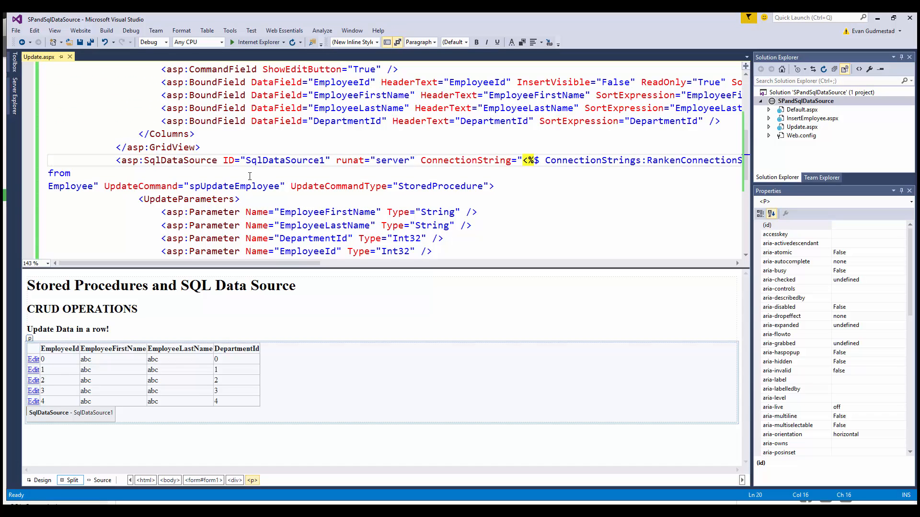
scroll(down, 3)
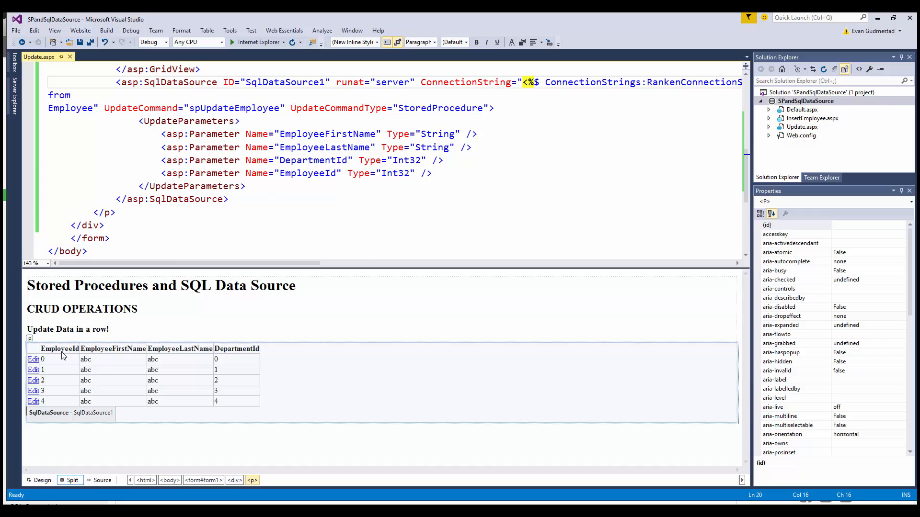
click(74, 358)
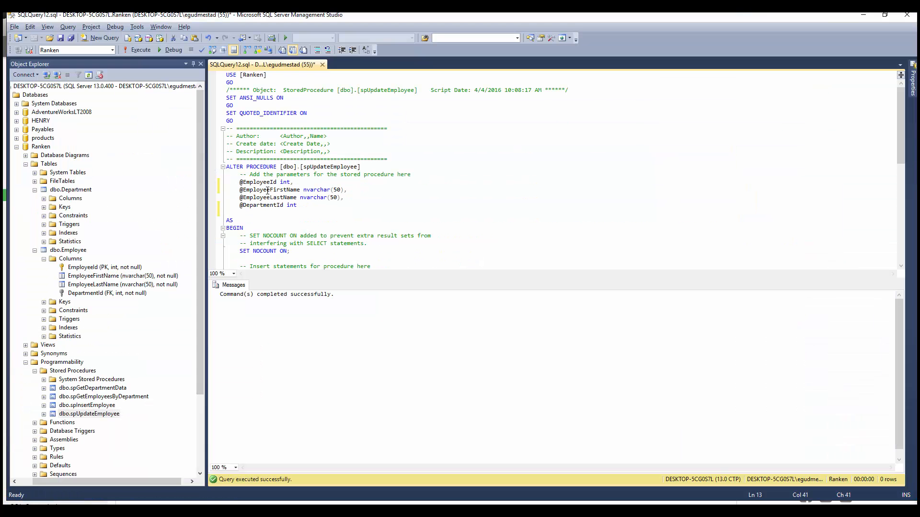
key(Alt+Tab)
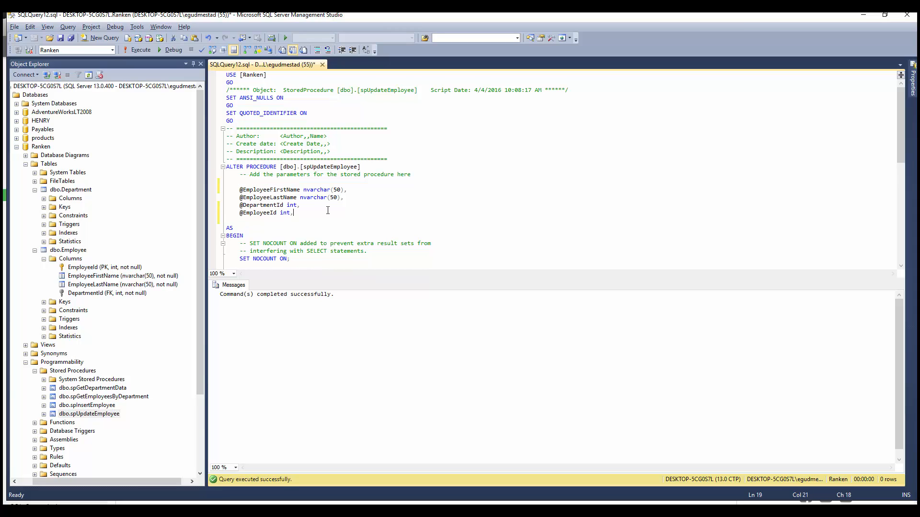
key(Backspace)
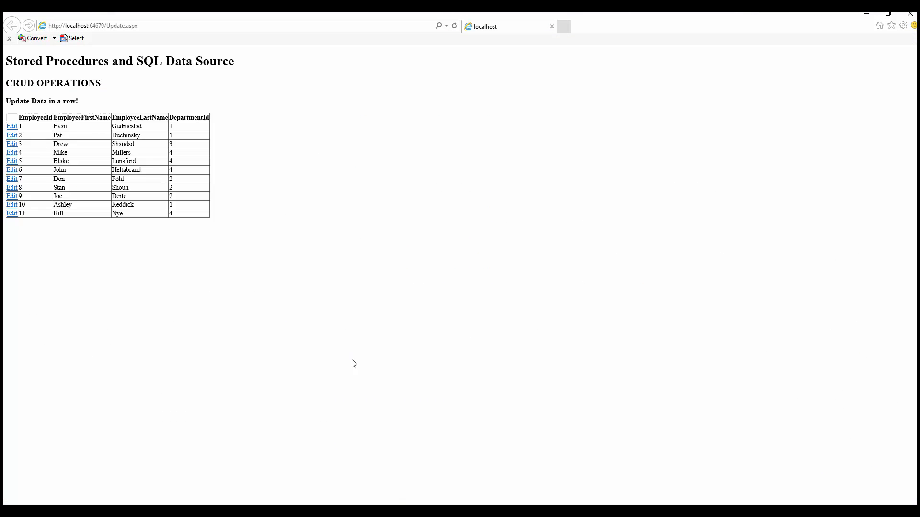
Update employee 4's first name to Mikes, then reopen the page to confirm it persisted without error
click(9, 152)
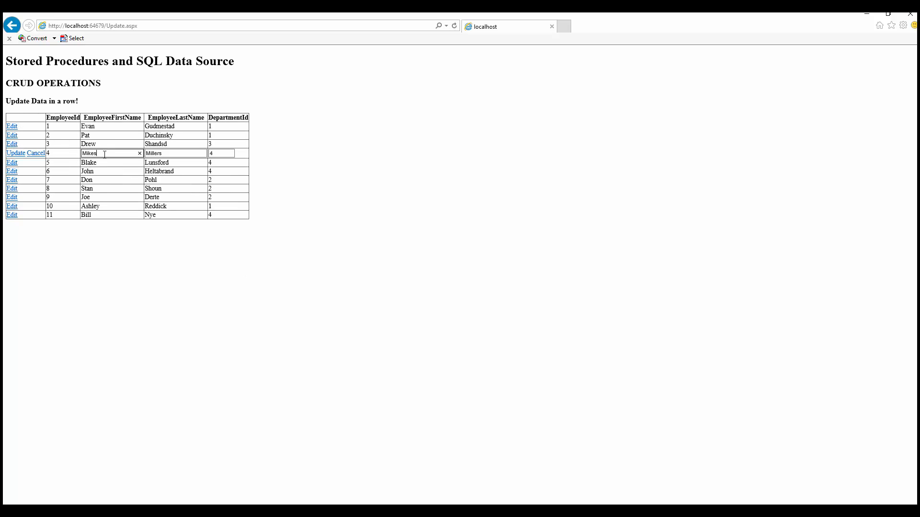
click(12, 153)
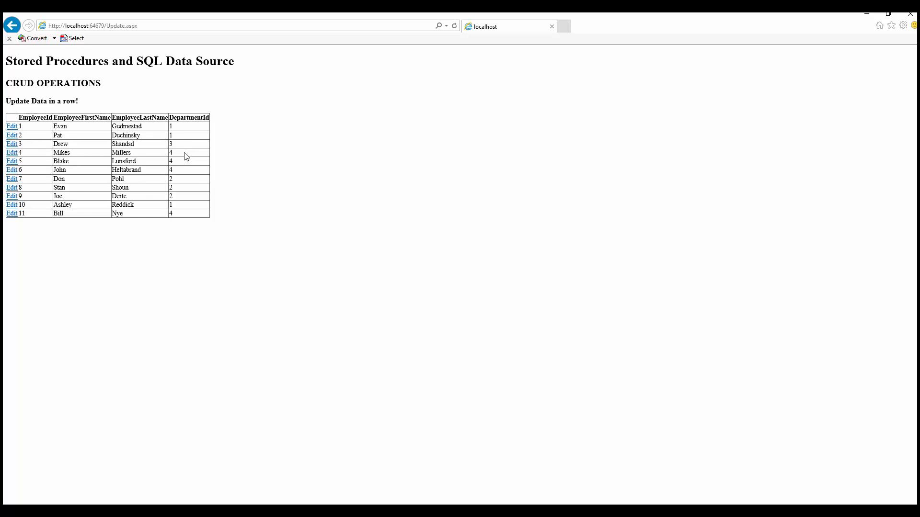
mouse_move(42, 128)
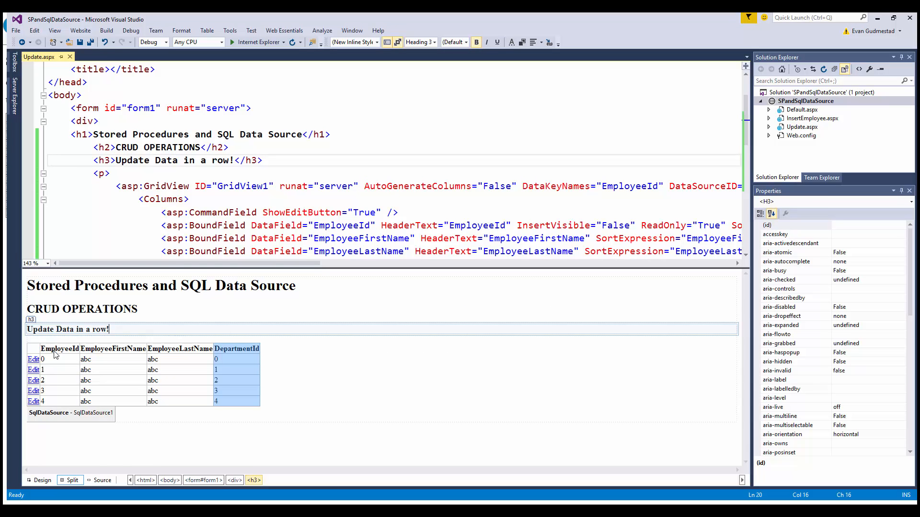
click(235, 349)
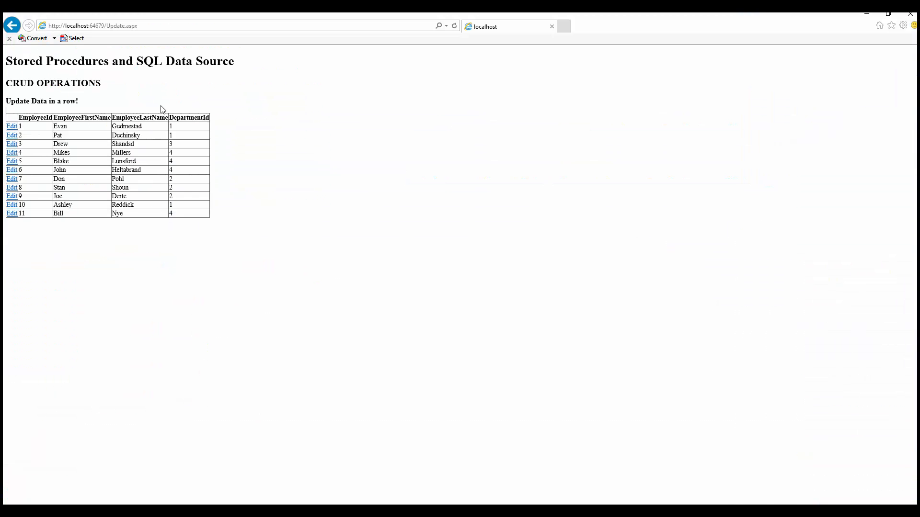
mouse_move(29, 121)
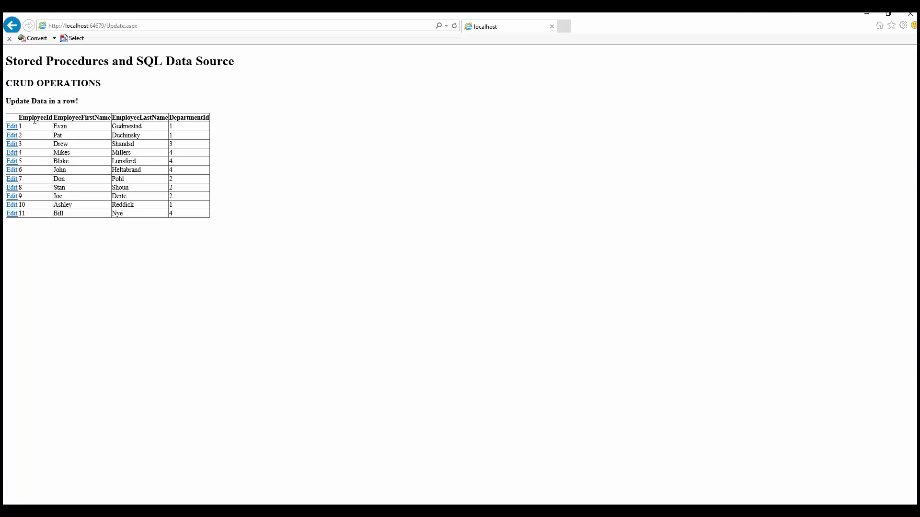
double_click(35, 118)
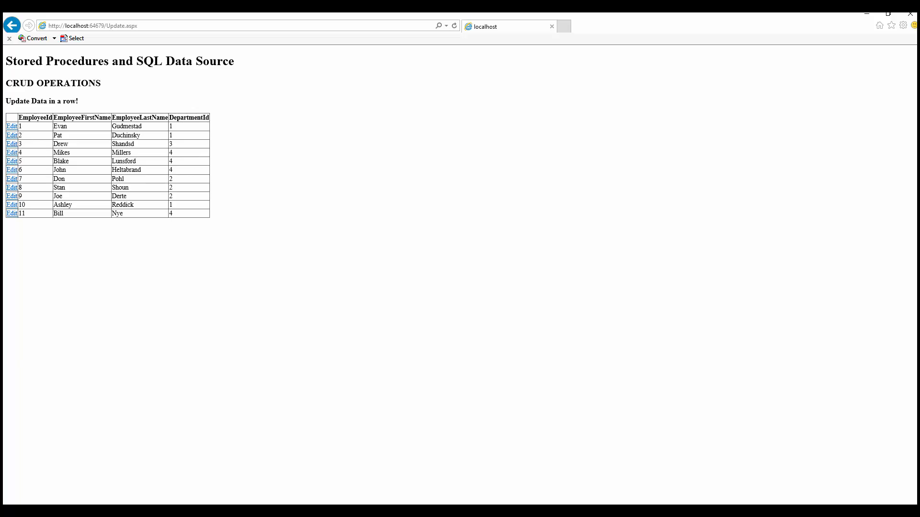
double_click(220, 61)
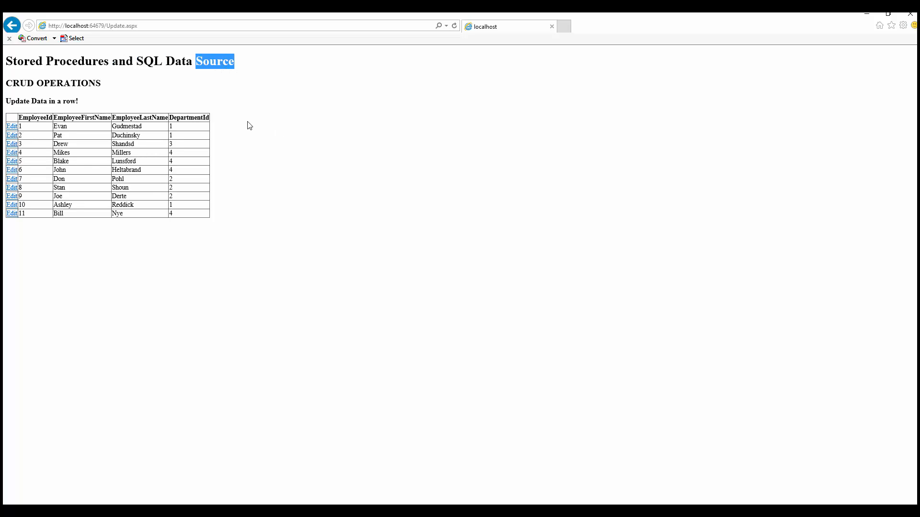